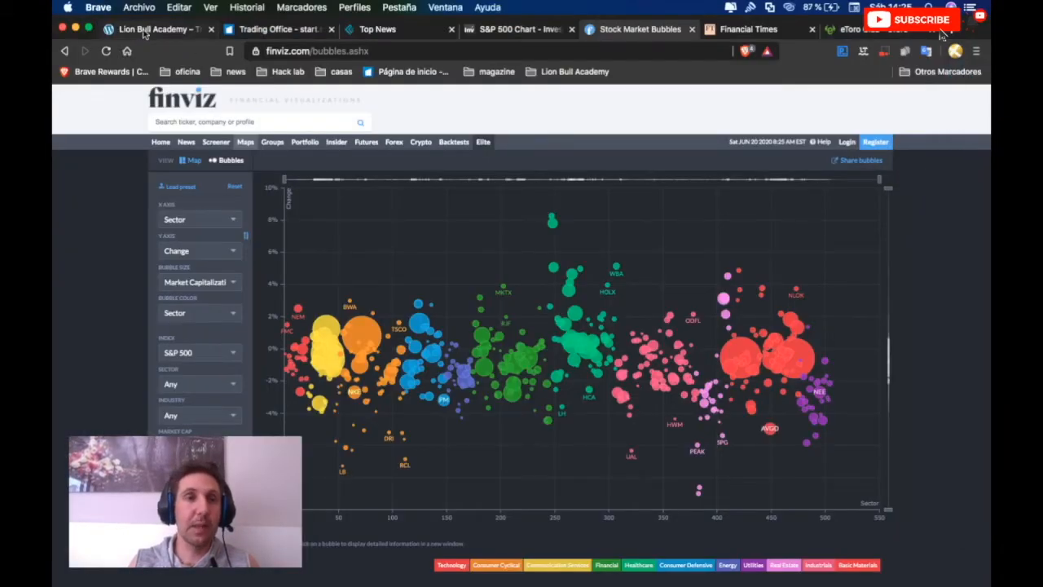
Step: Return to the start.me Trading Office dashboard with its news, chart and calculator widgets
left_click(277, 28)
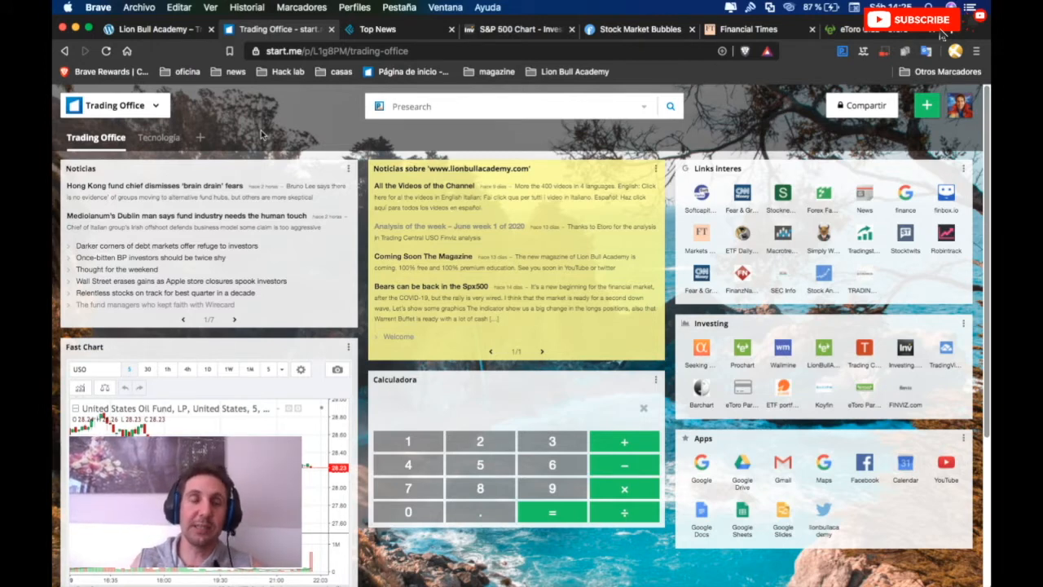
mouse_move(474, 159)
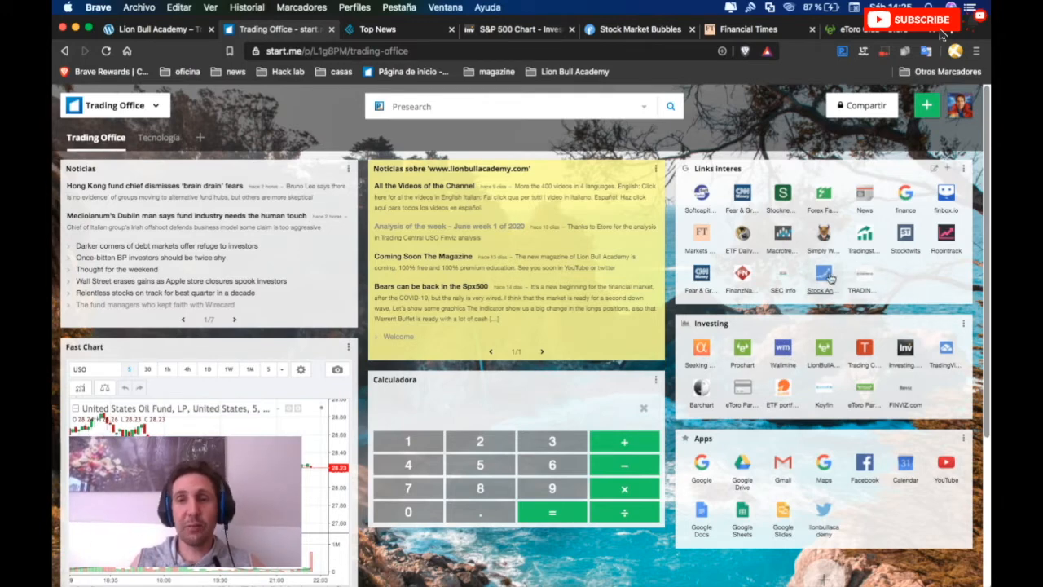
mouse_move(915, 272)
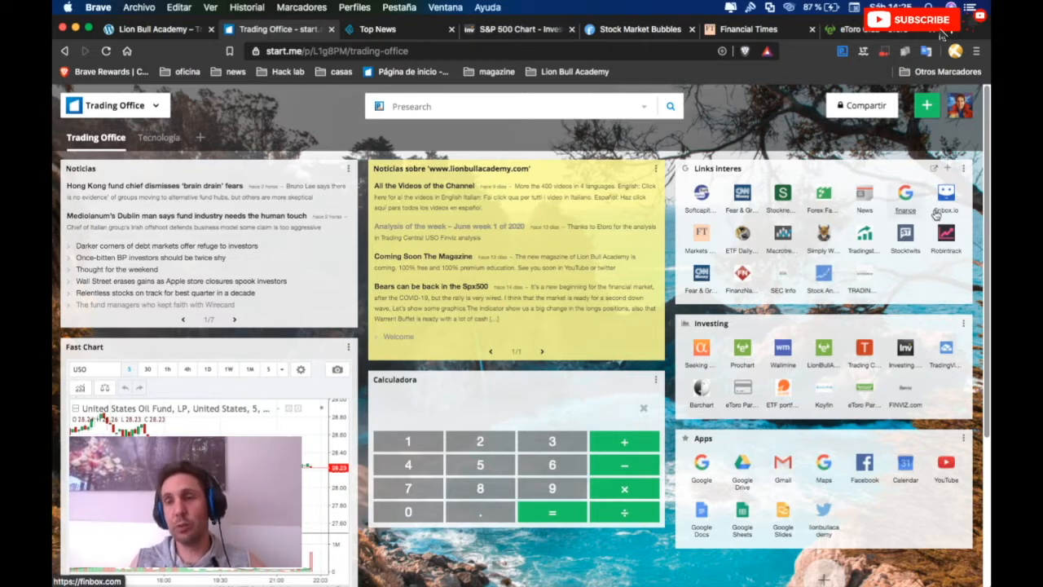
mouse_move(906, 285)
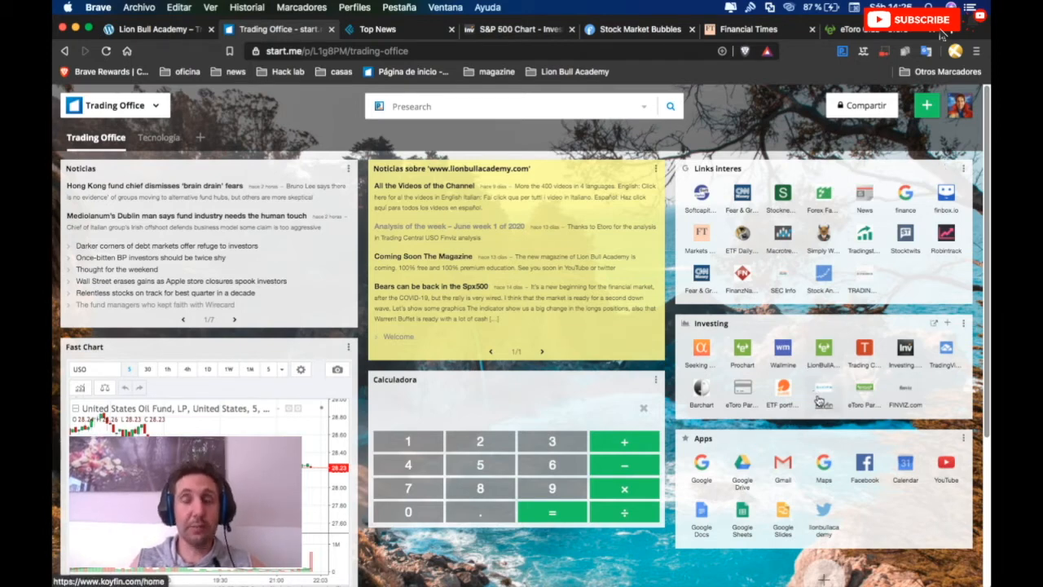
mouse_move(823, 395)
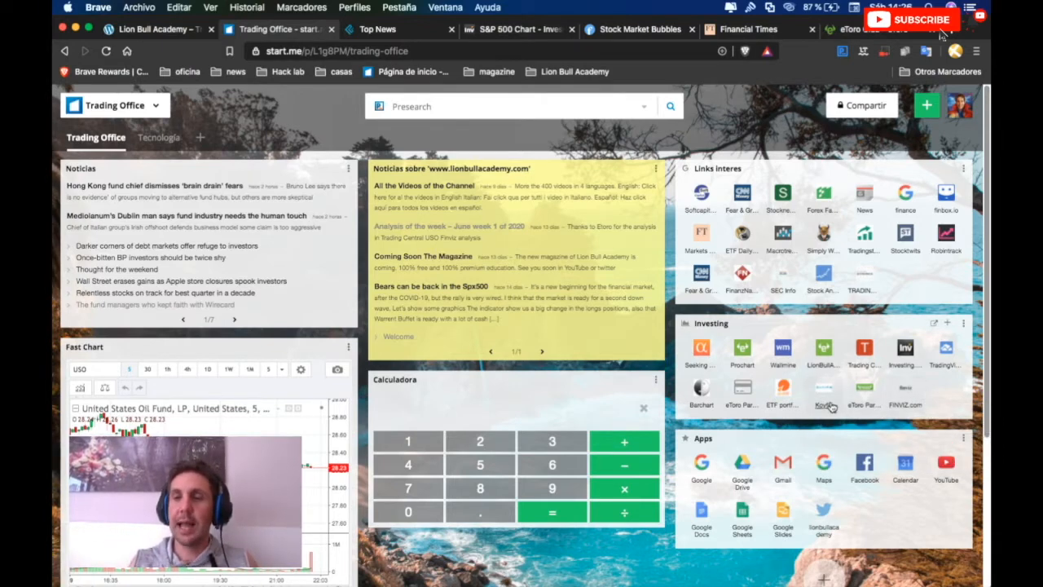
mouse_move(905, 400)
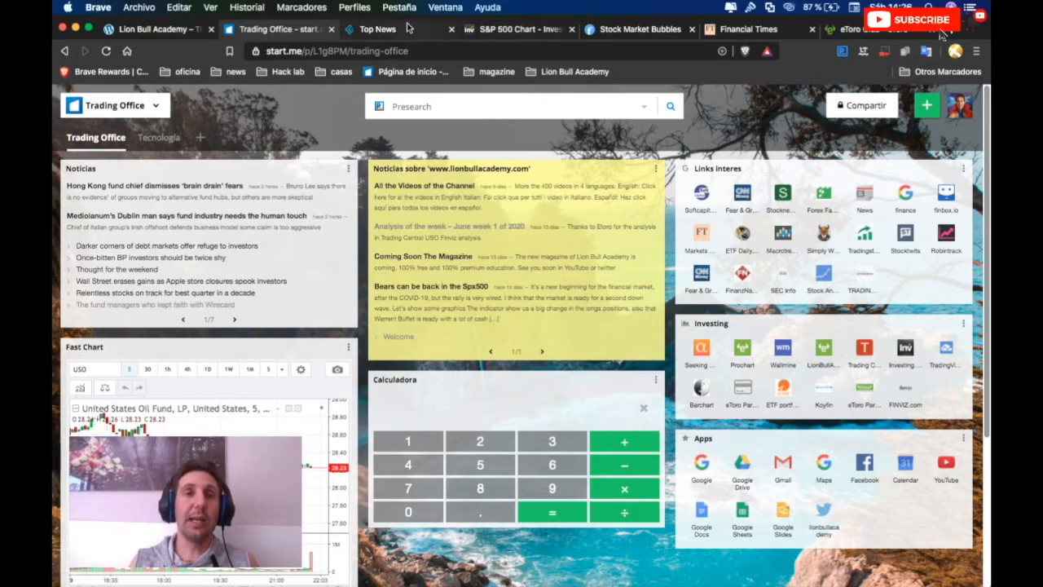
Step: Switch to Koyfin's Top News tab and bring up the market categories menu
left_click(378, 29)
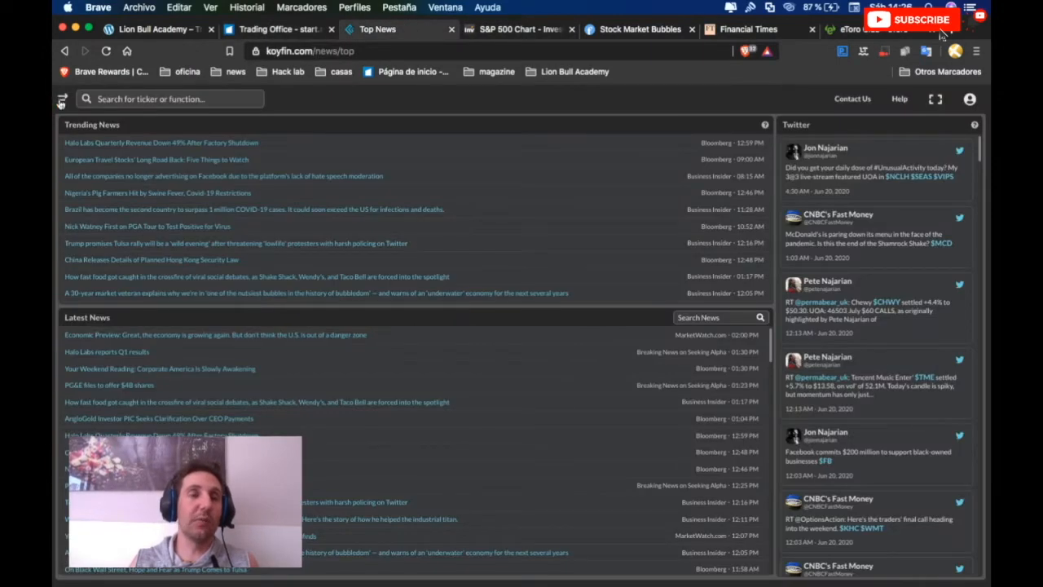
left_click(62, 98)
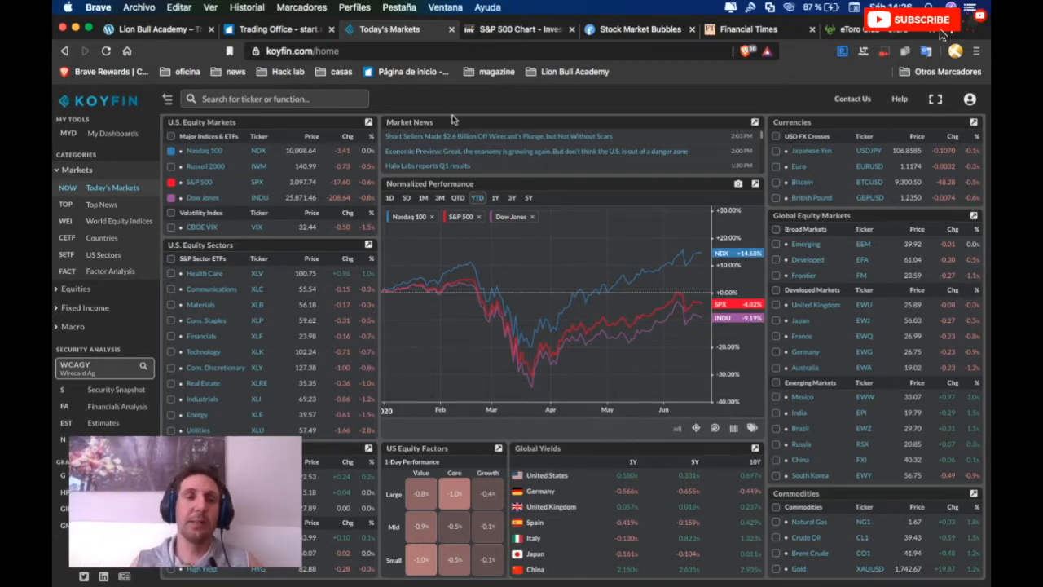
Step: Collapse Koyfin's categories side panel so Today's Markets fills the window
left_click(497, 136)
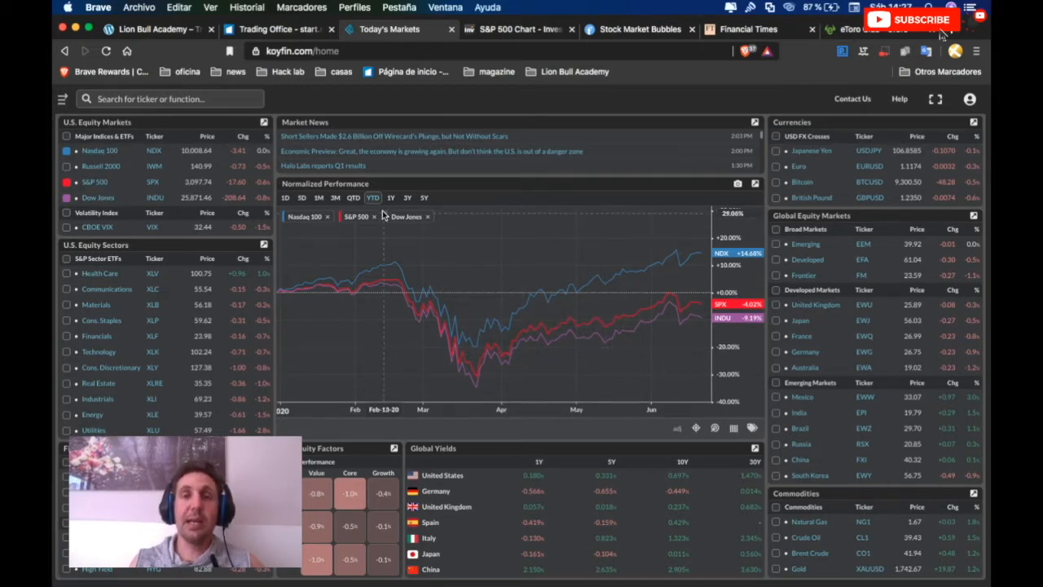
mouse_move(495, 364)
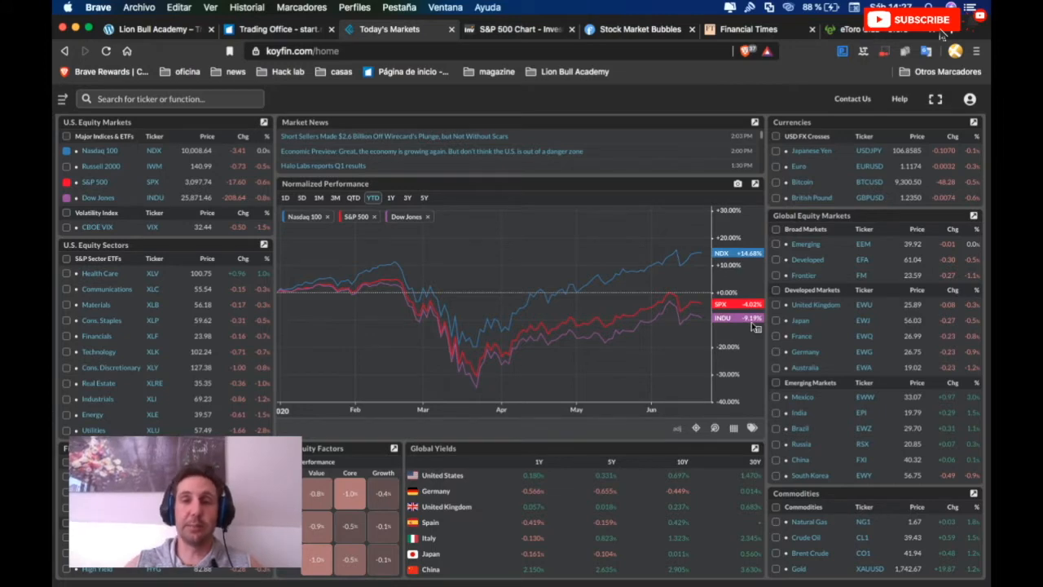
mouse_move(639, 284)
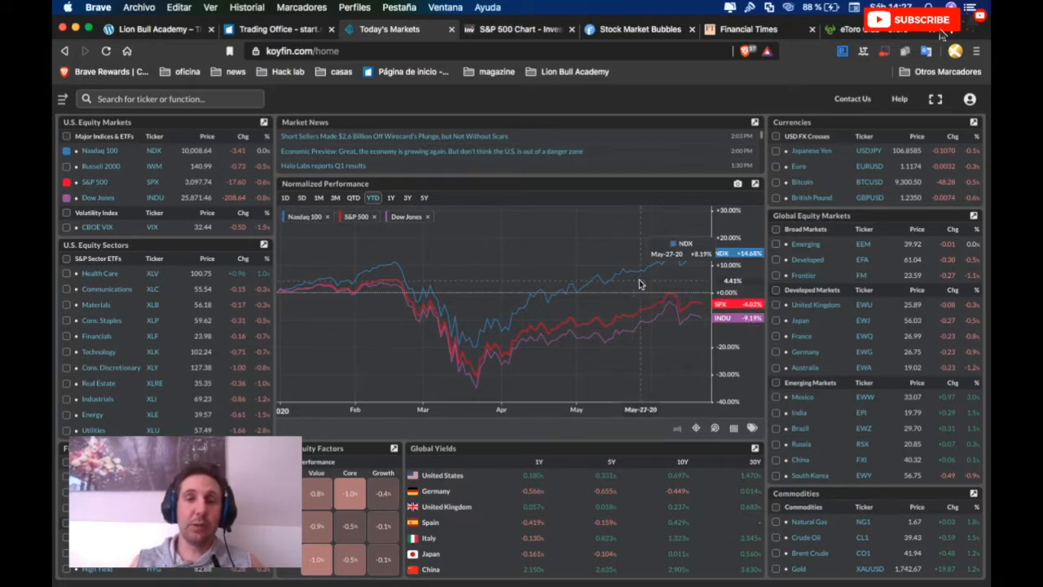
mouse_move(693, 250)
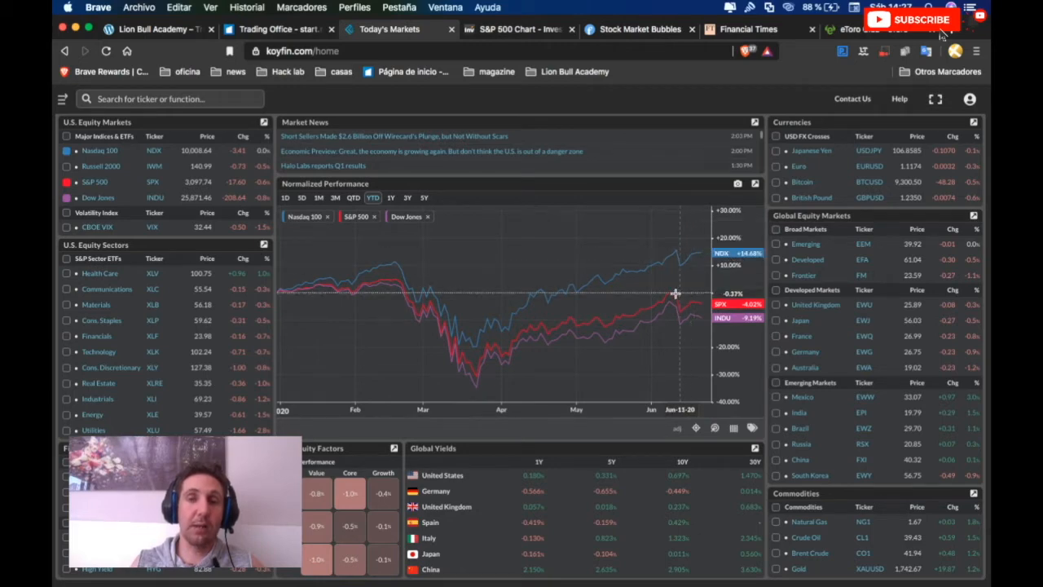
mouse_move(681, 330)
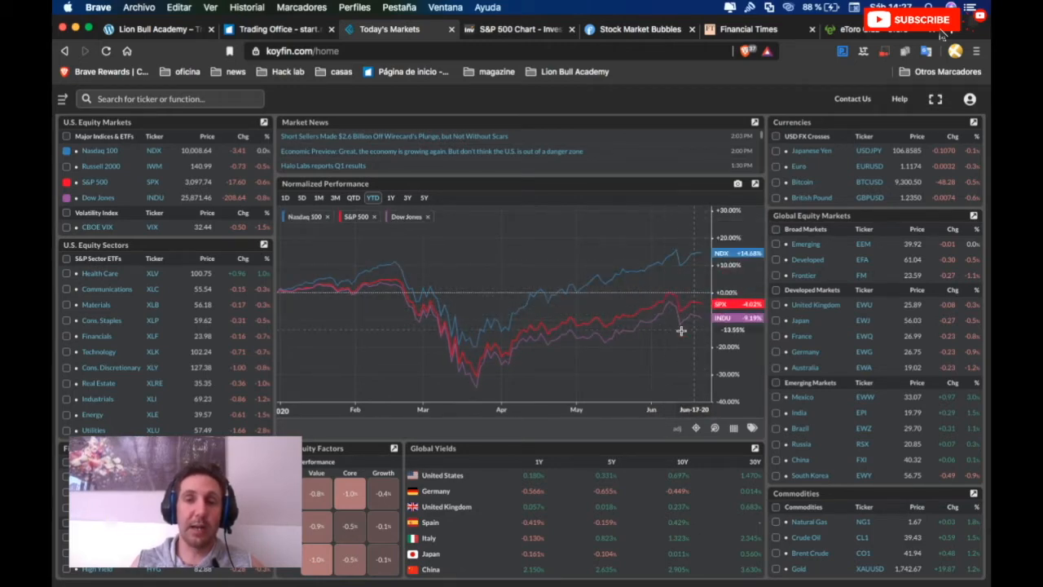
mouse_move(694, 327)
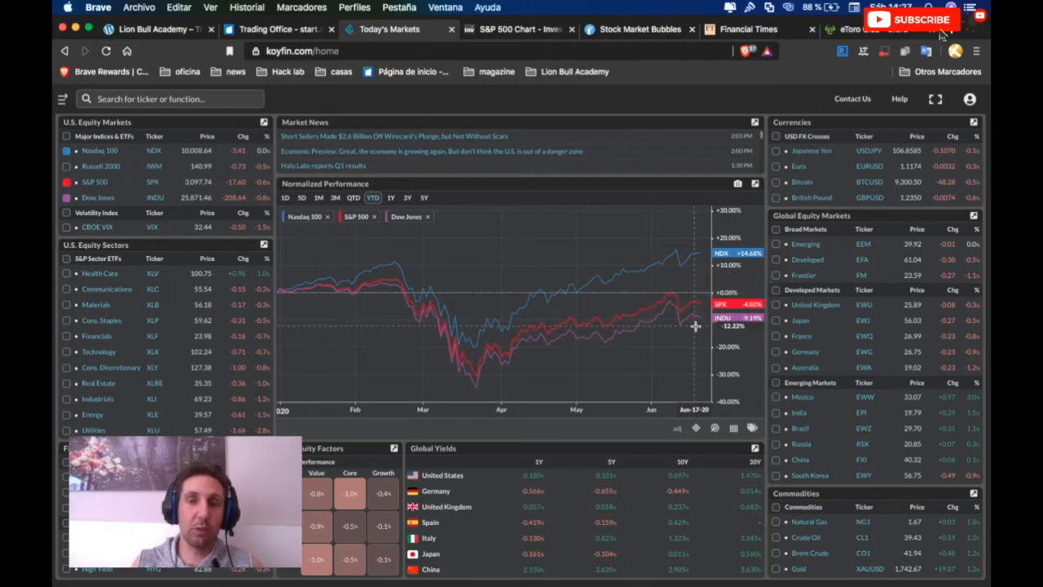
mouse_move(697, 326)
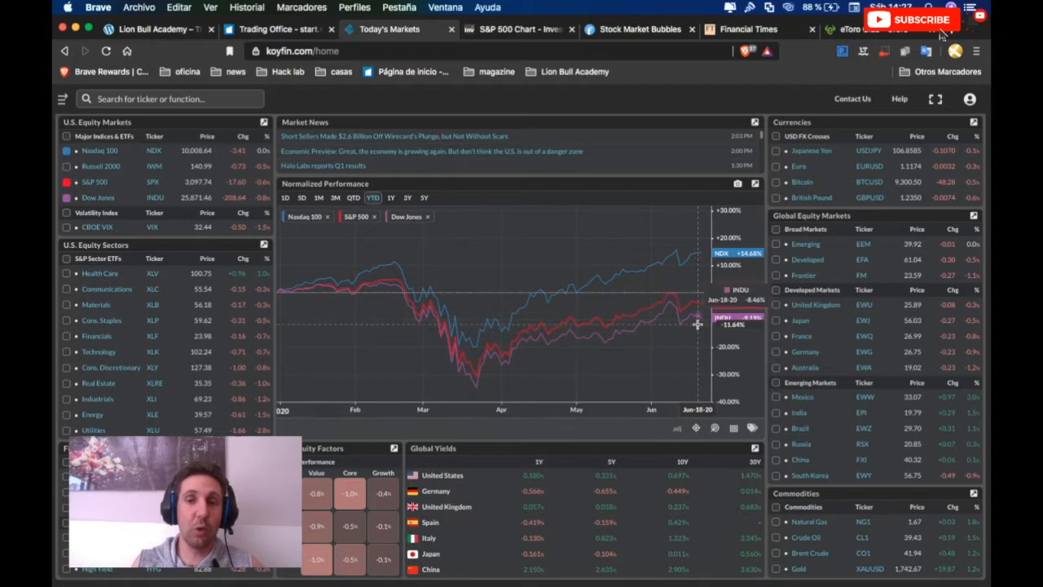
mouse_move(568, 277)
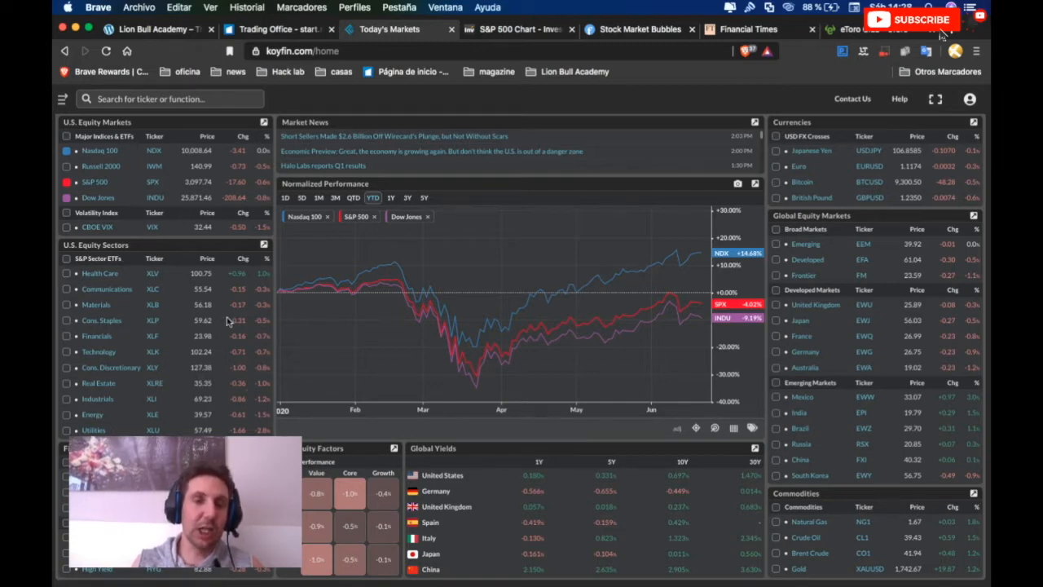
mouse_move(415, 330)
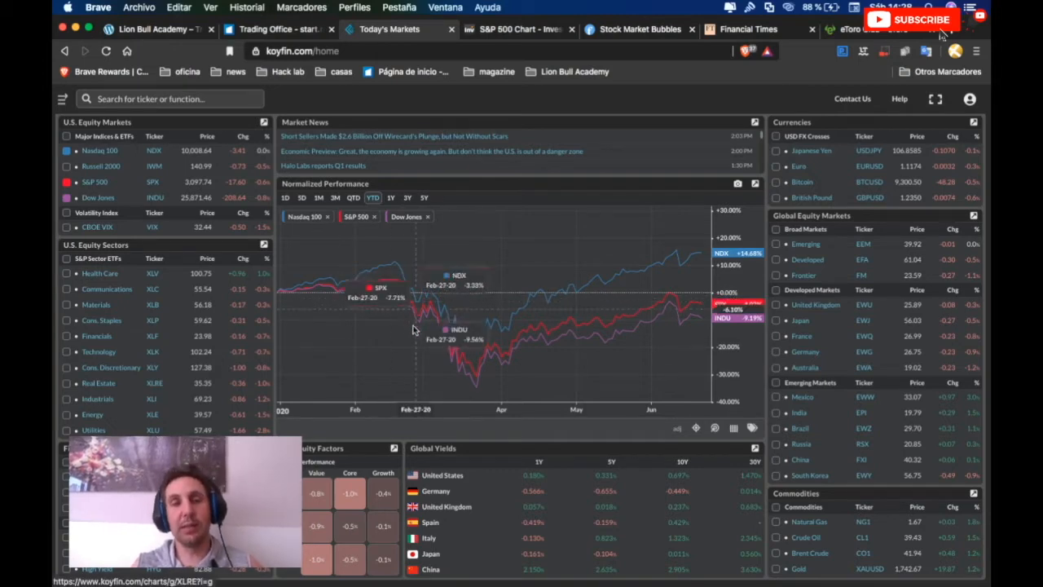
mouse_move(611, 306)
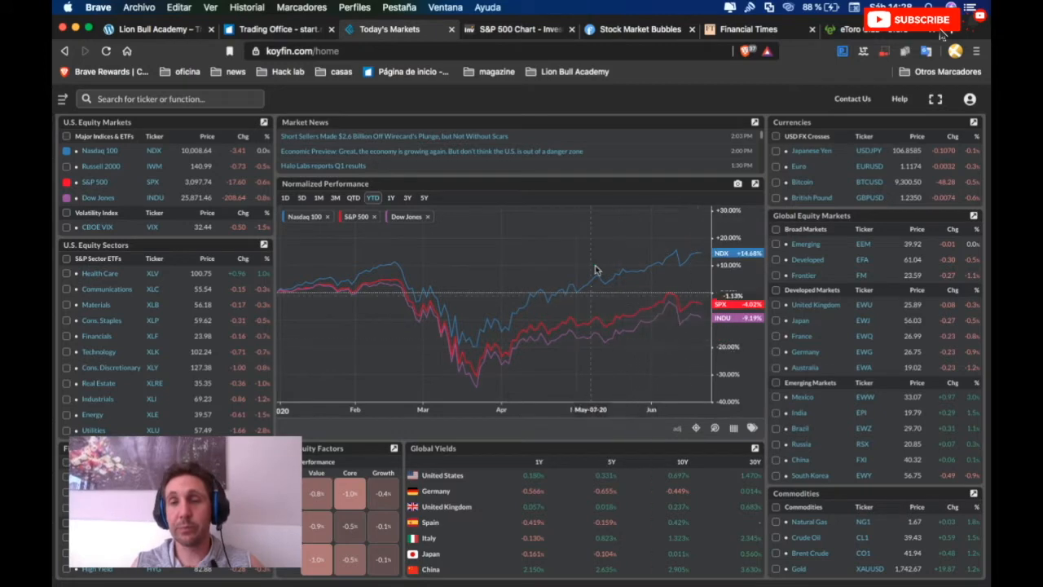
mouse_move(648, 338)
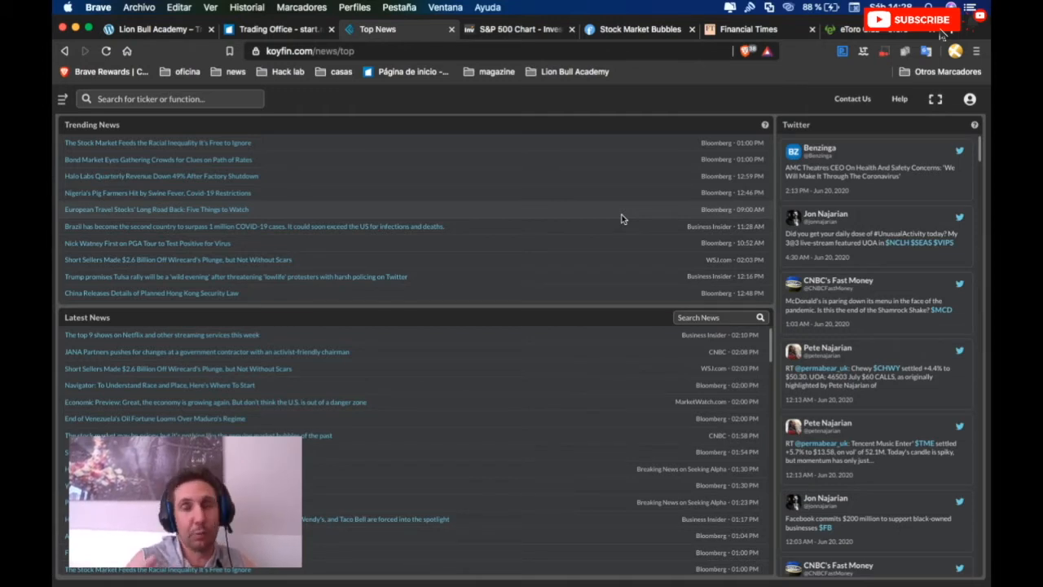
mouse_move(353, 247)
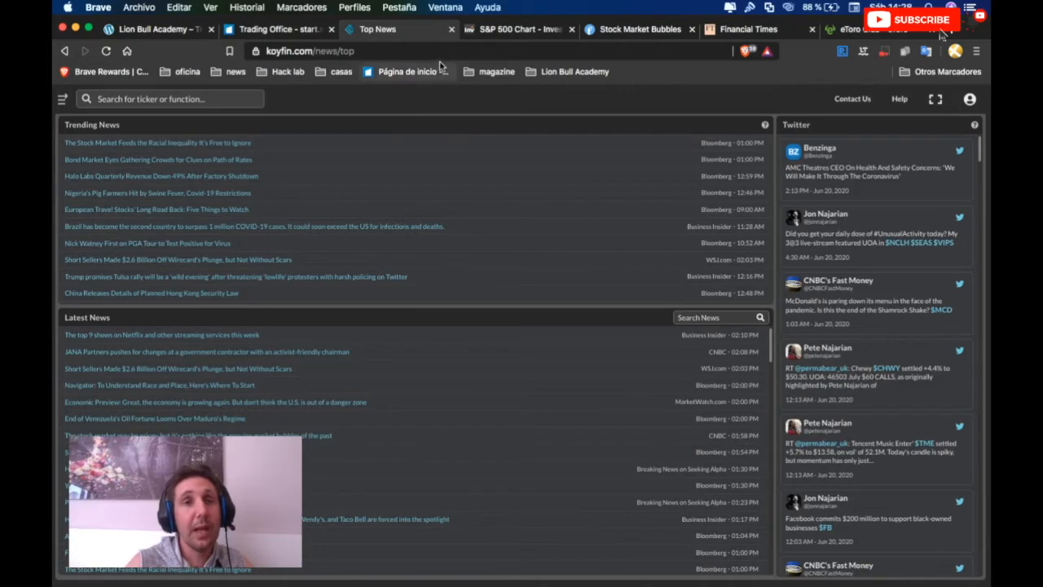
left_click(517, 30)
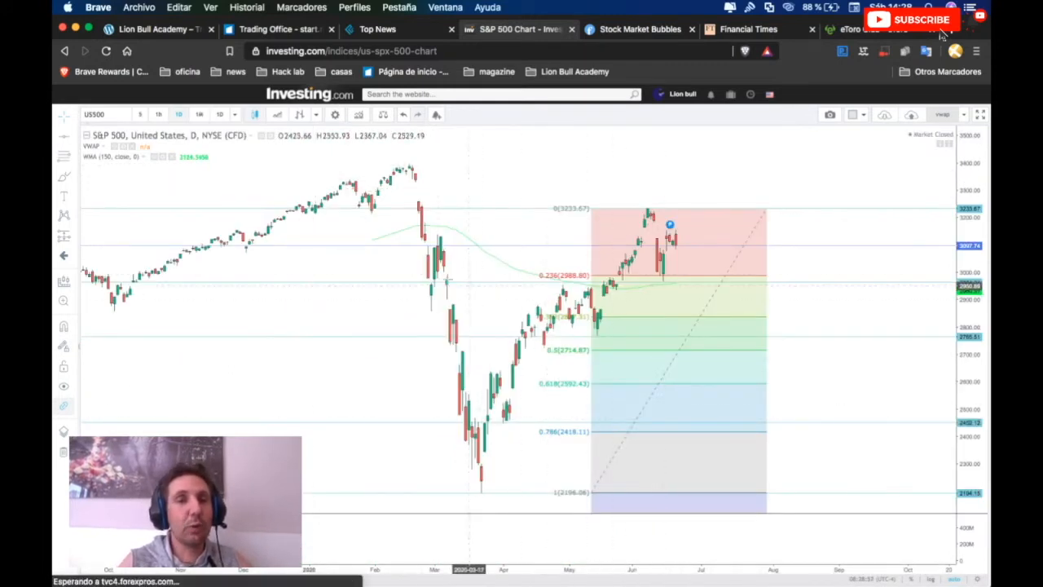
mouse_move(448, 216)
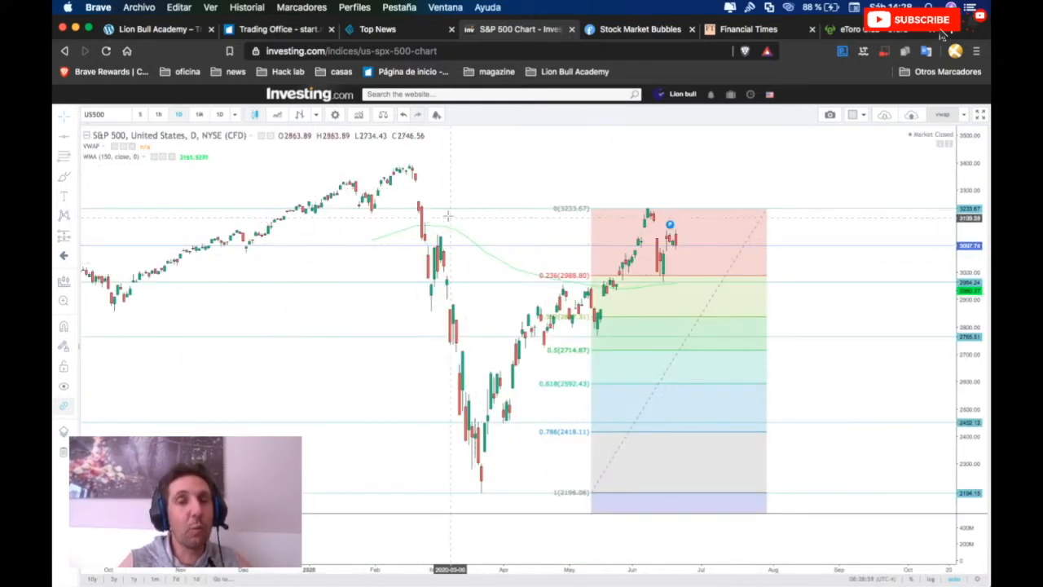
mouse_move(105, 167)
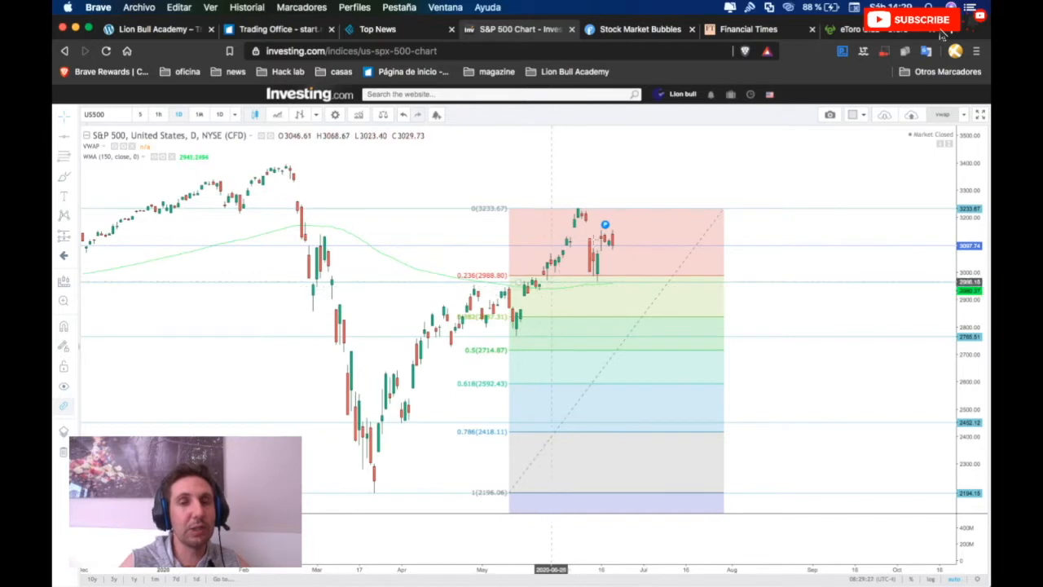
mouse_move(344, 237)
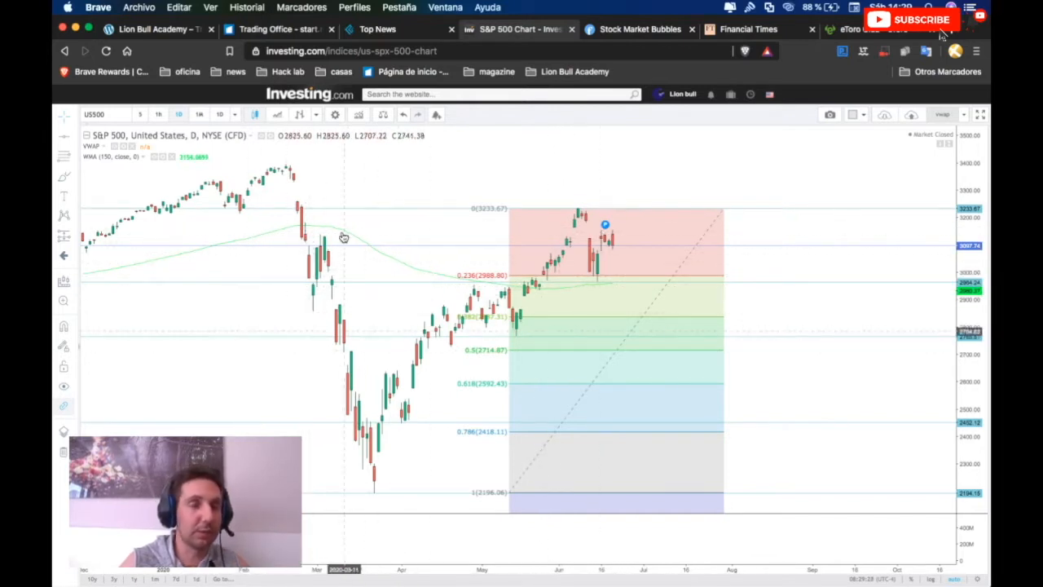
mouse_move(579, 356)
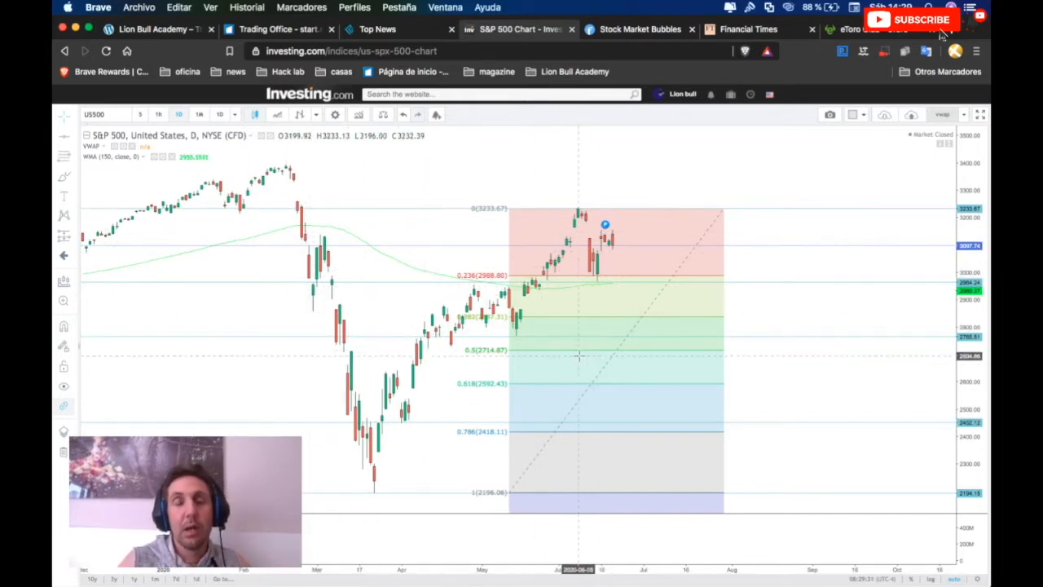
mouse_move(382, 486)
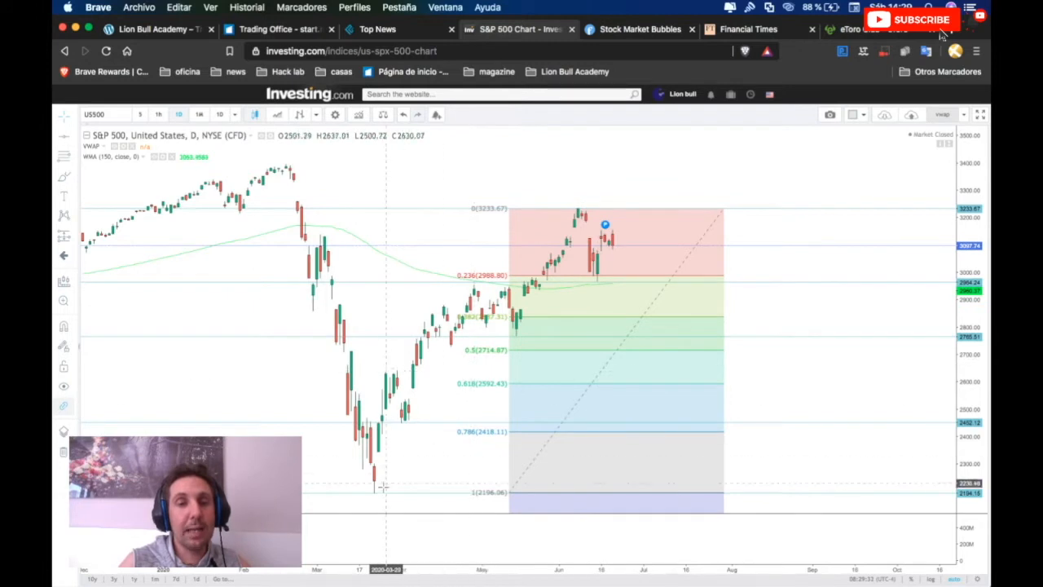
mouse_move(379, 493)
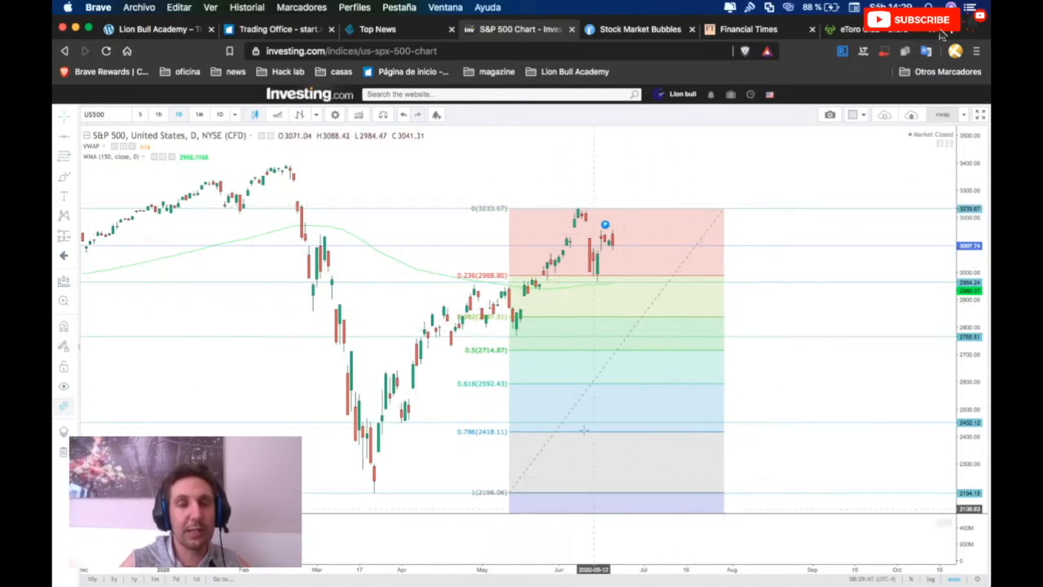
mouse_move(740, 363)
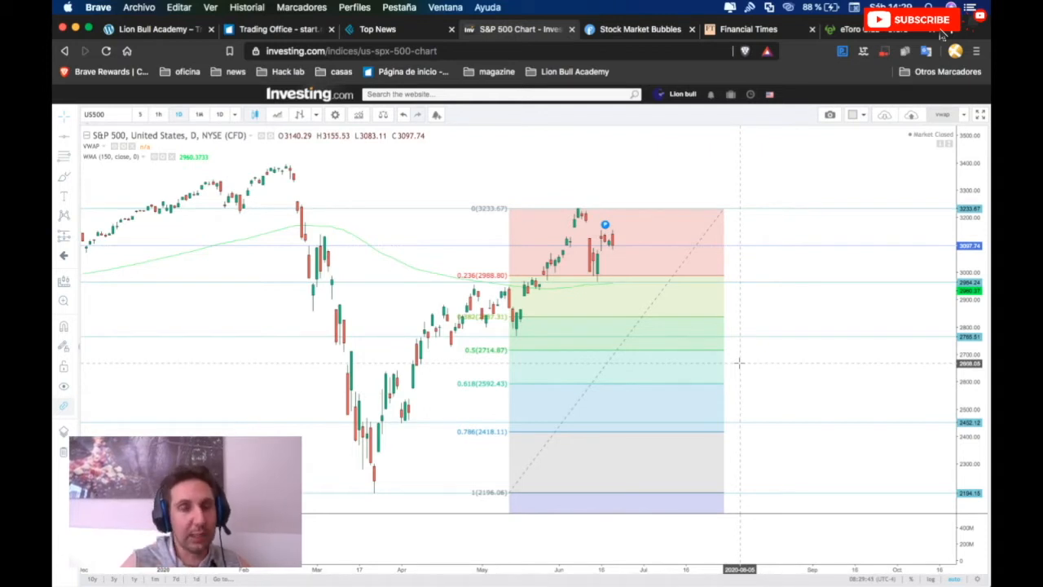
mouse_move(707, 300)
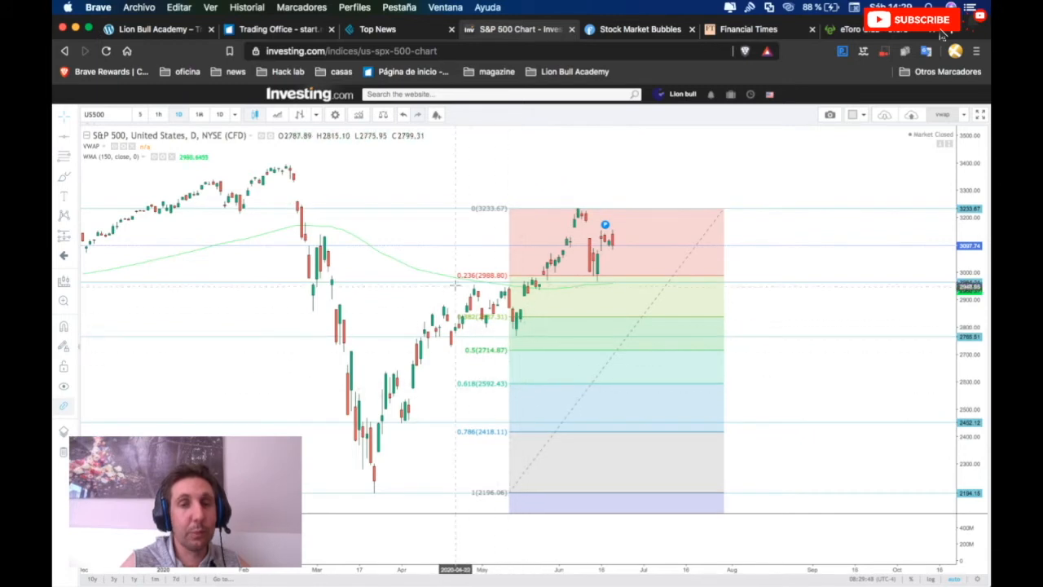
mouse_move(463, 228)
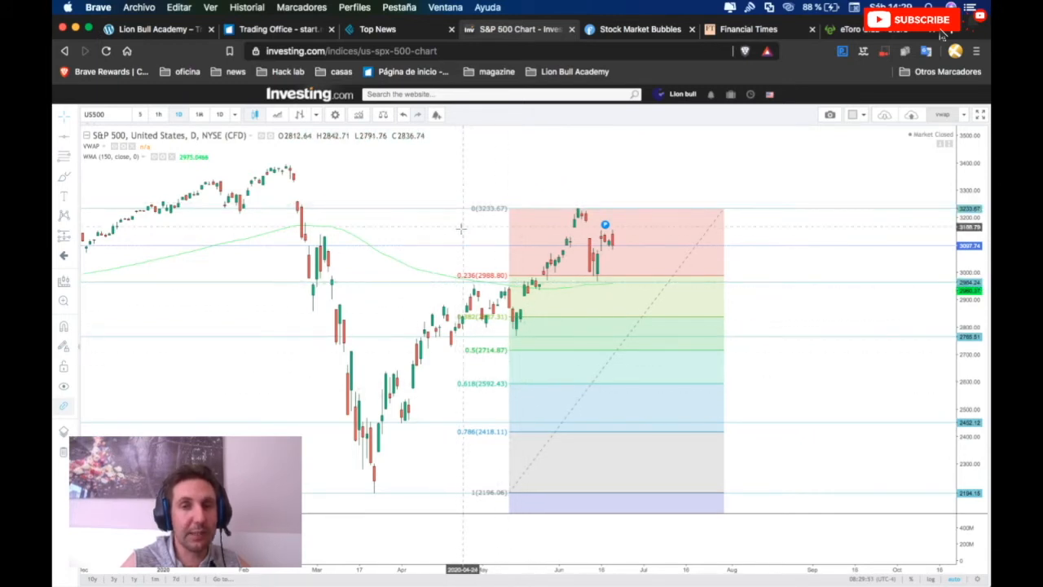
mouse_move(485, 517)
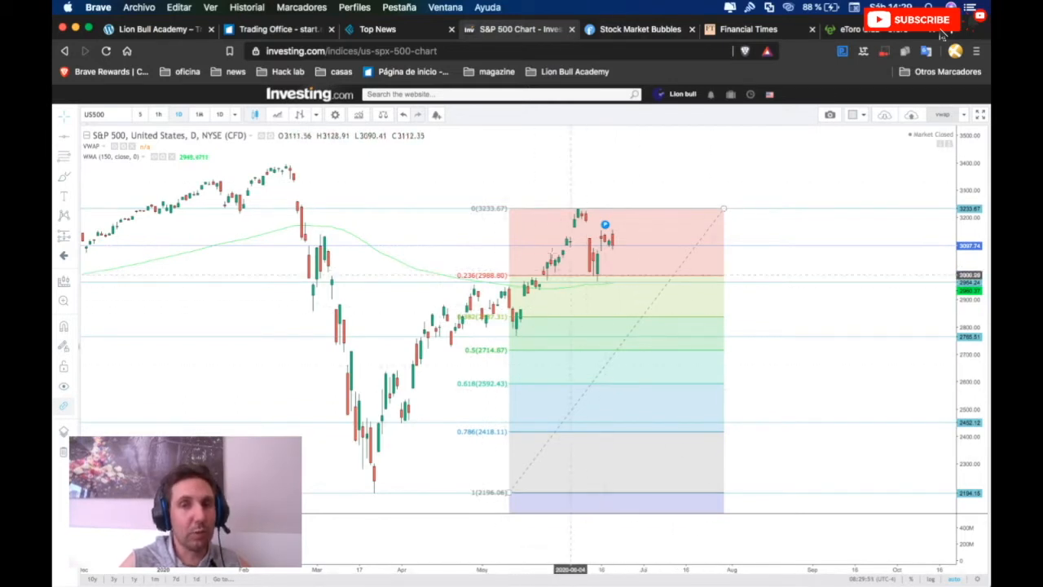
mouse_move(593, 284)
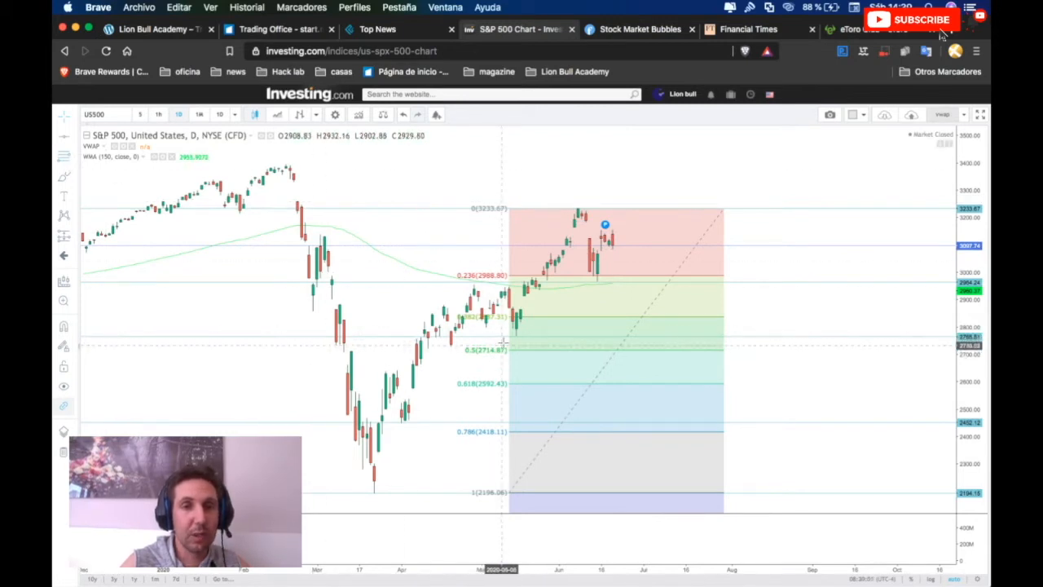
mouse_move(515, 338)
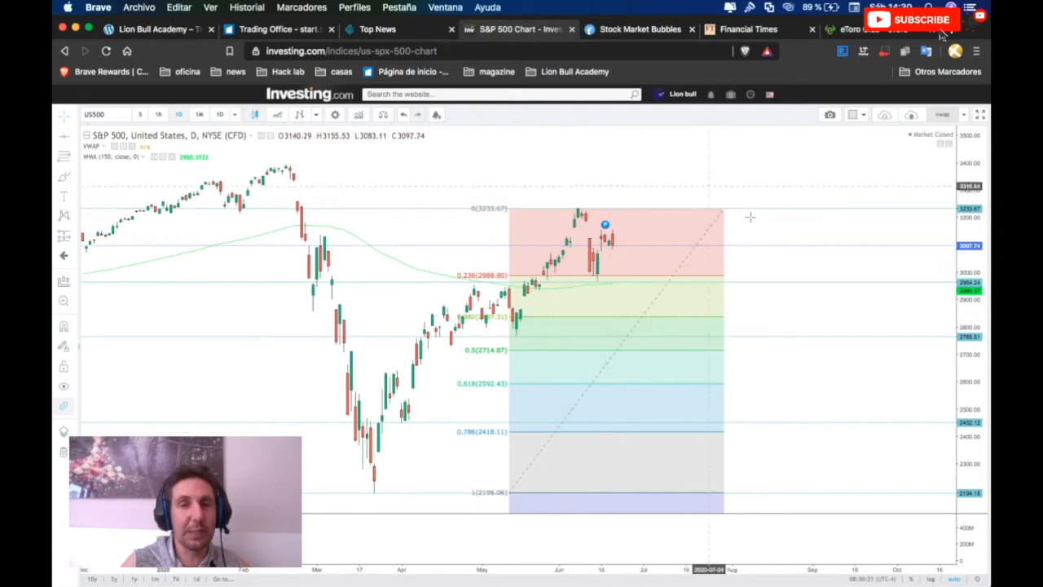
mouse_move(515, 342)
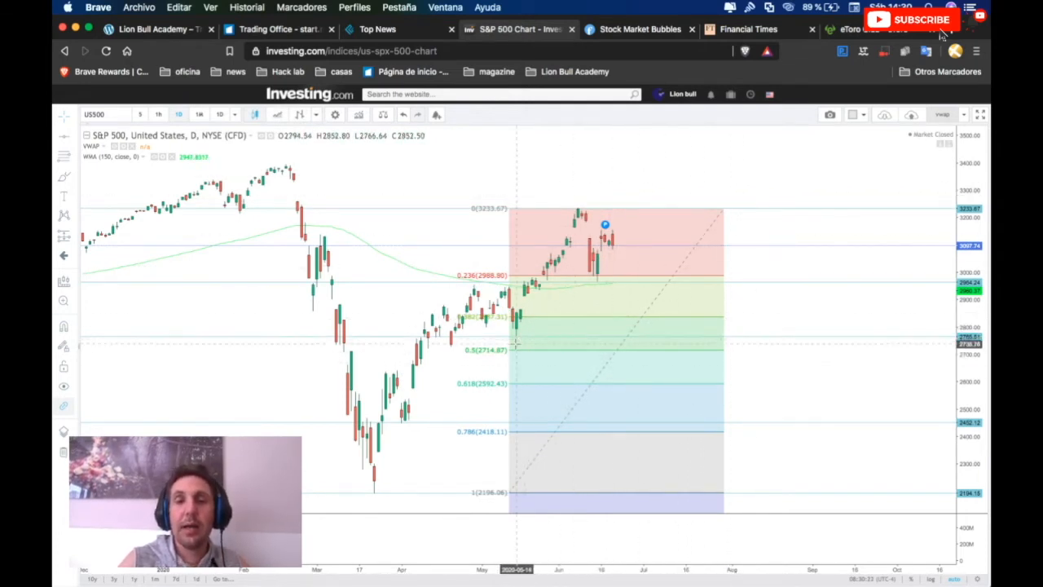
mouse_move(668, 206)
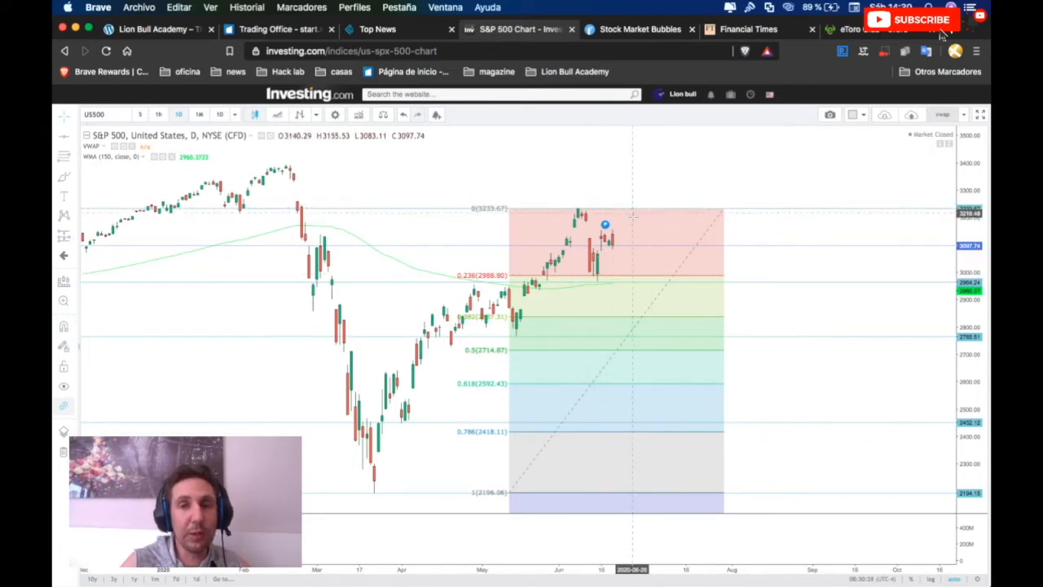
mouse_move(640, 217)
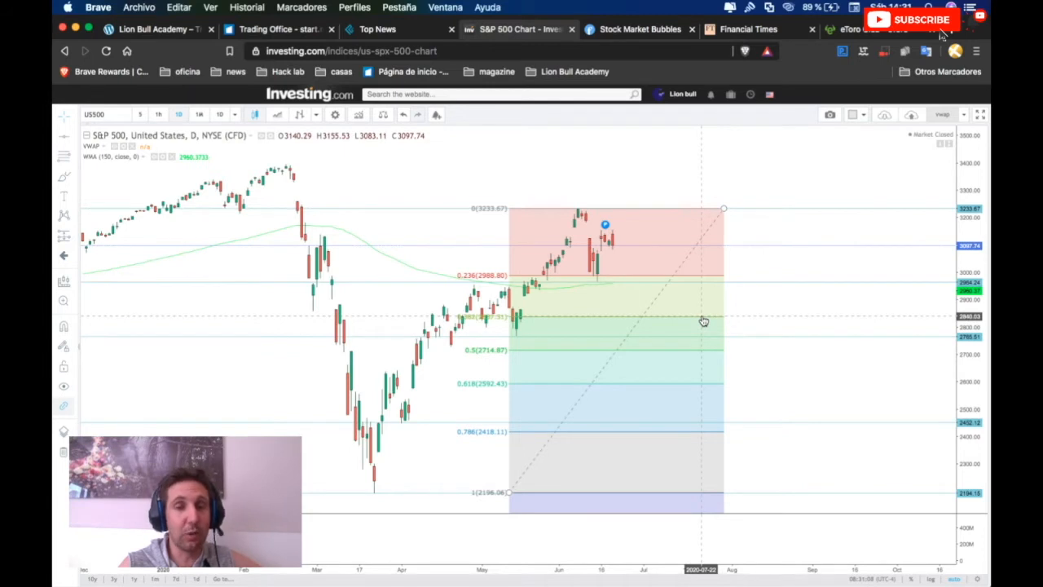
mouse_move(754, 352)
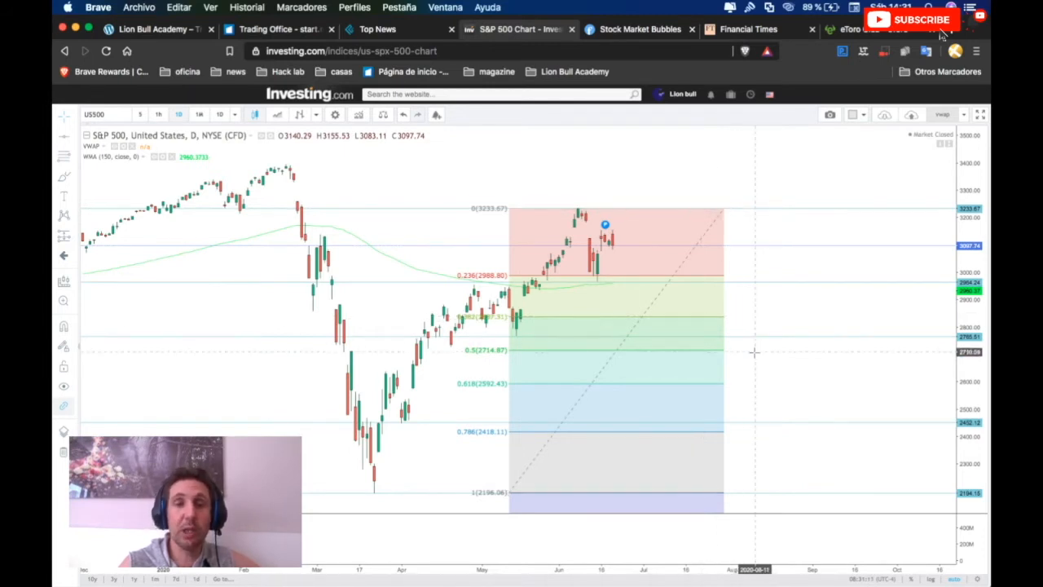
mouse_move(630, 294)
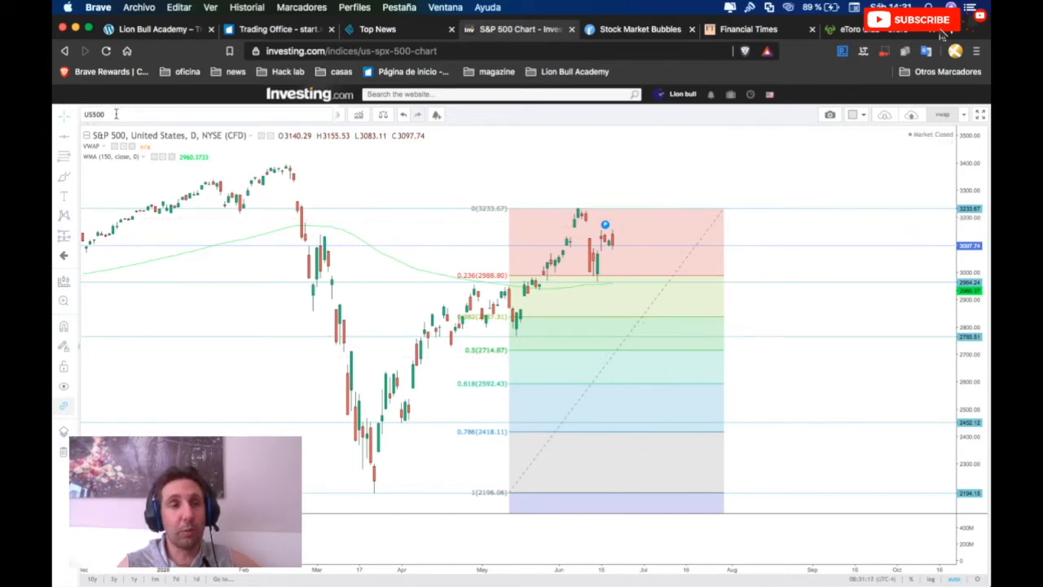
Step: Switch the Investing.com chart to the Nasdaq 100 index
left_click(106, 114)
type("NDX")
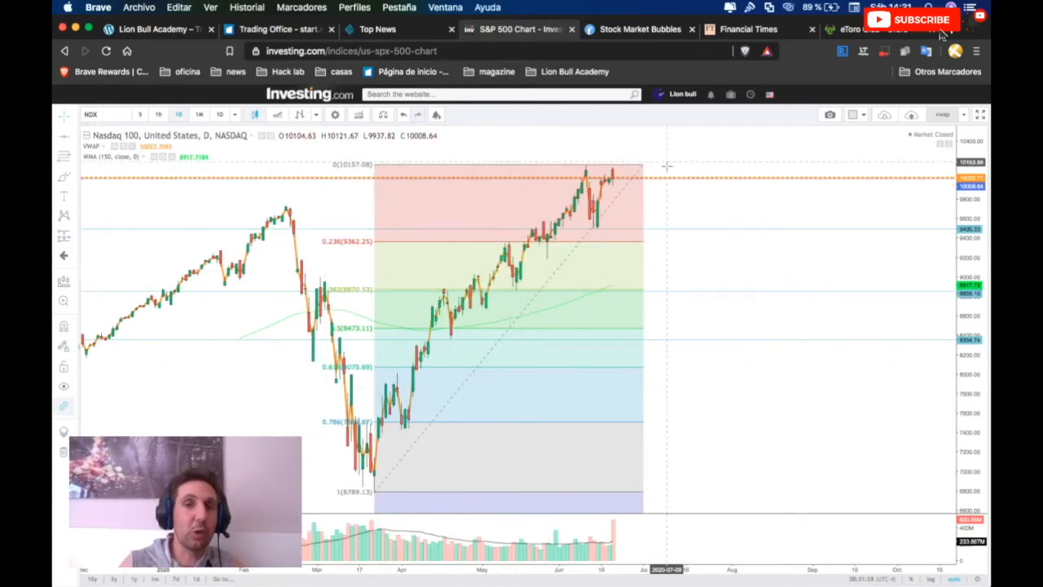
mouse_move(604, 171)
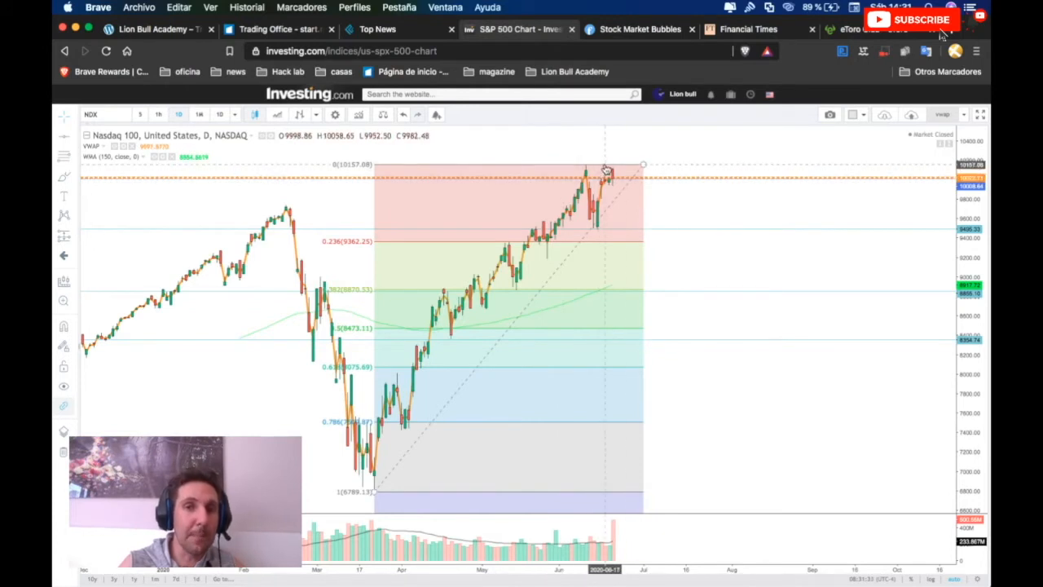
mouse_move(552, 312)
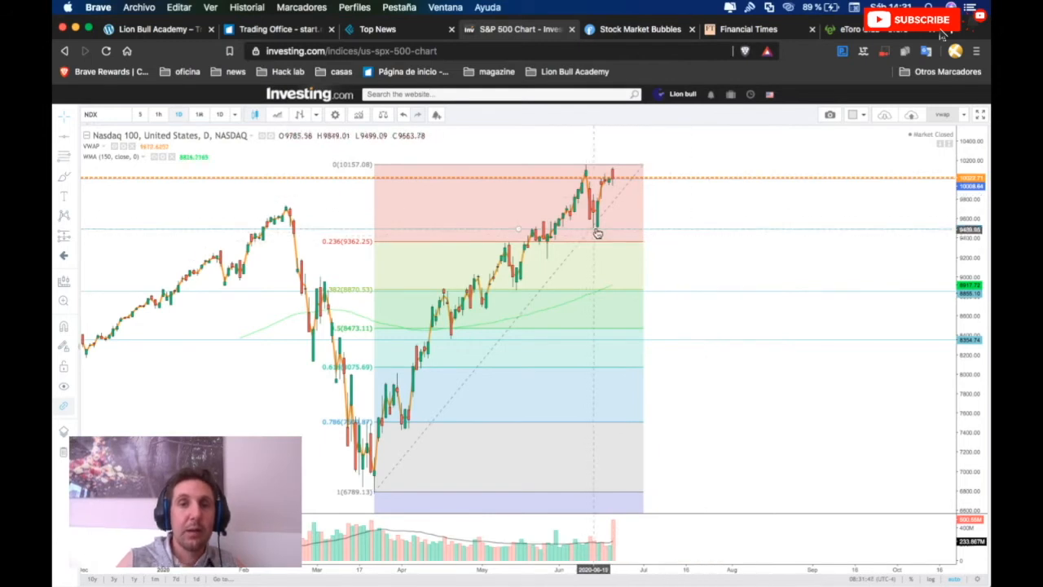
mouse_move(669, 224)
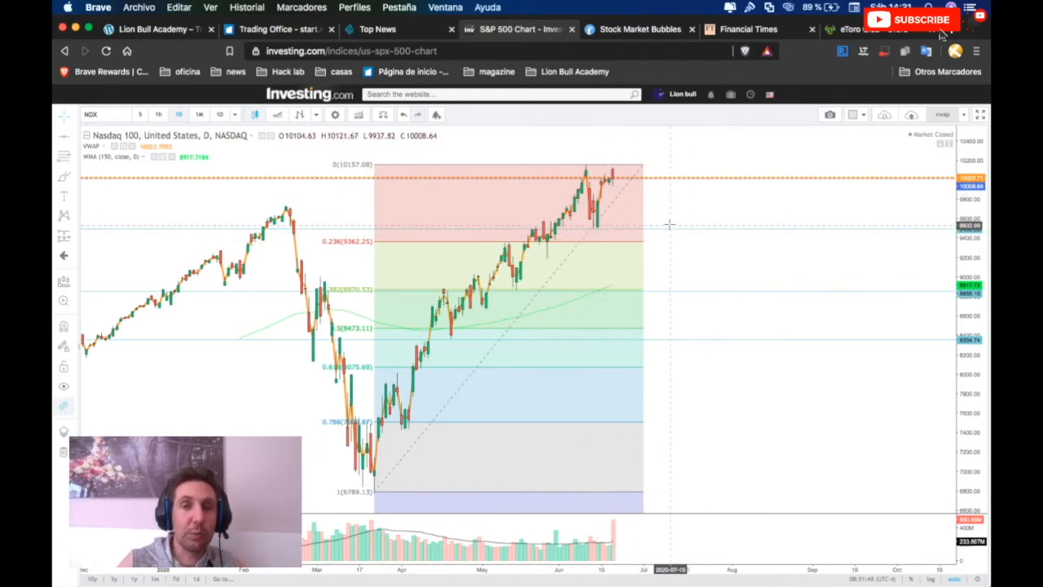
mouse_move(733, 233)
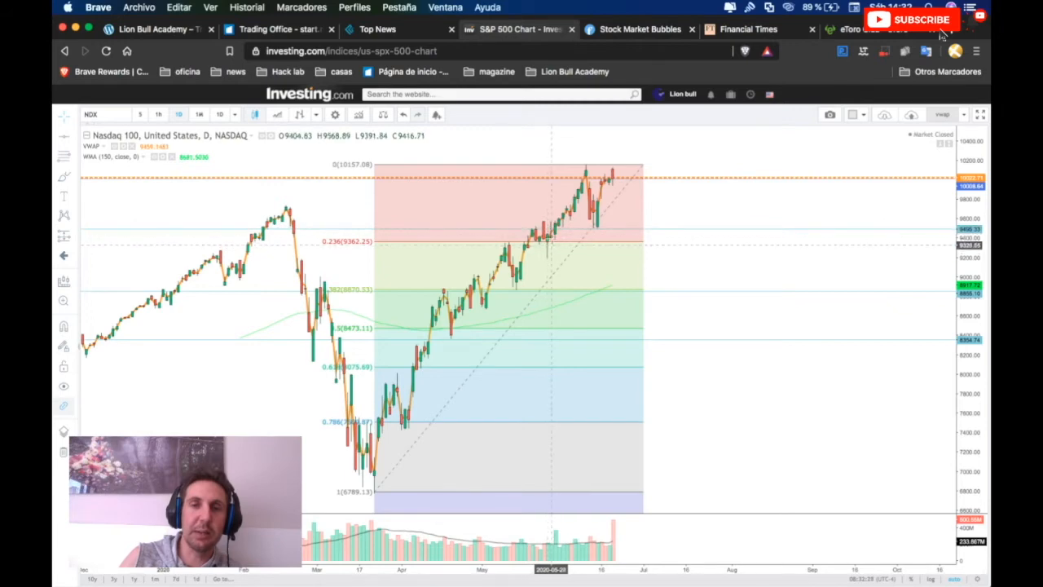
mouse_move(589, 171)
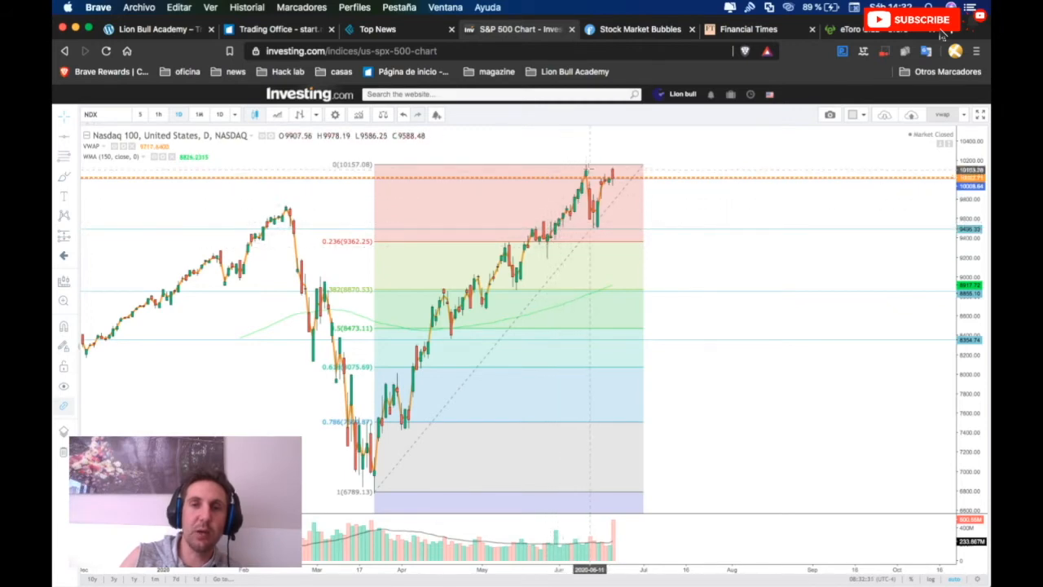
mouse_move(586, 195)
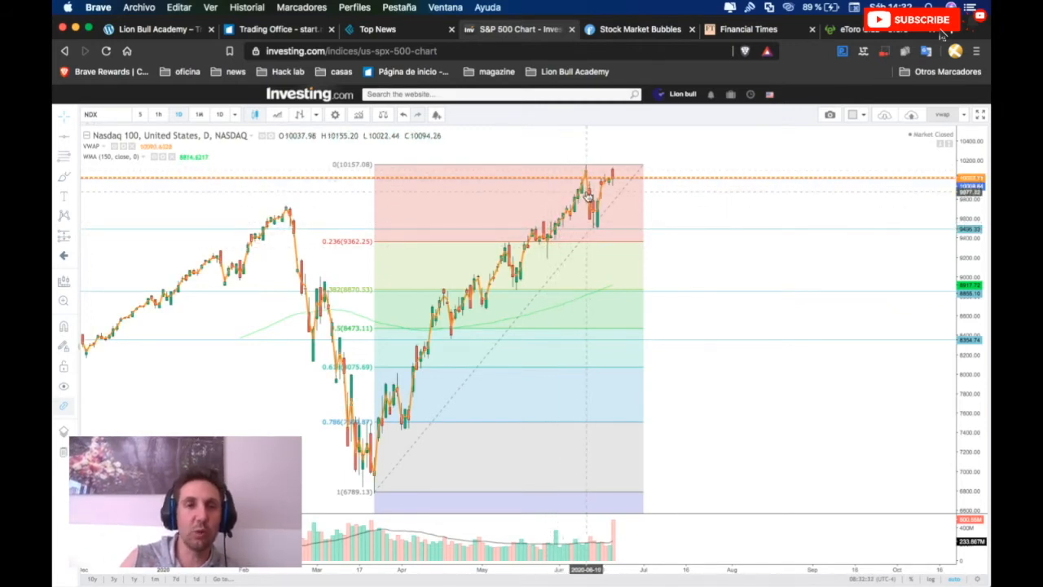
mouse_move(594, 212)
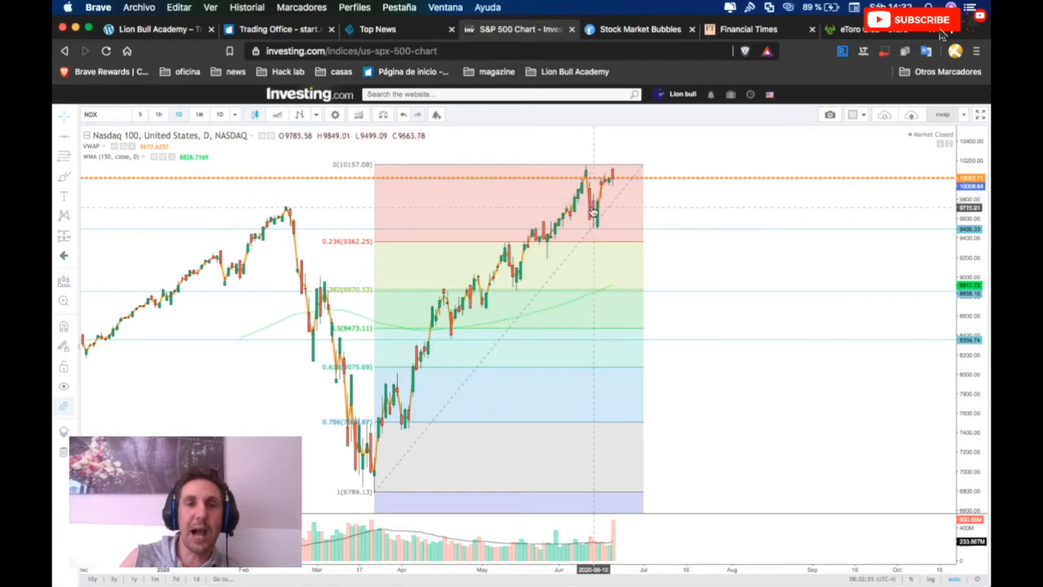
mouse_move(599, 169)
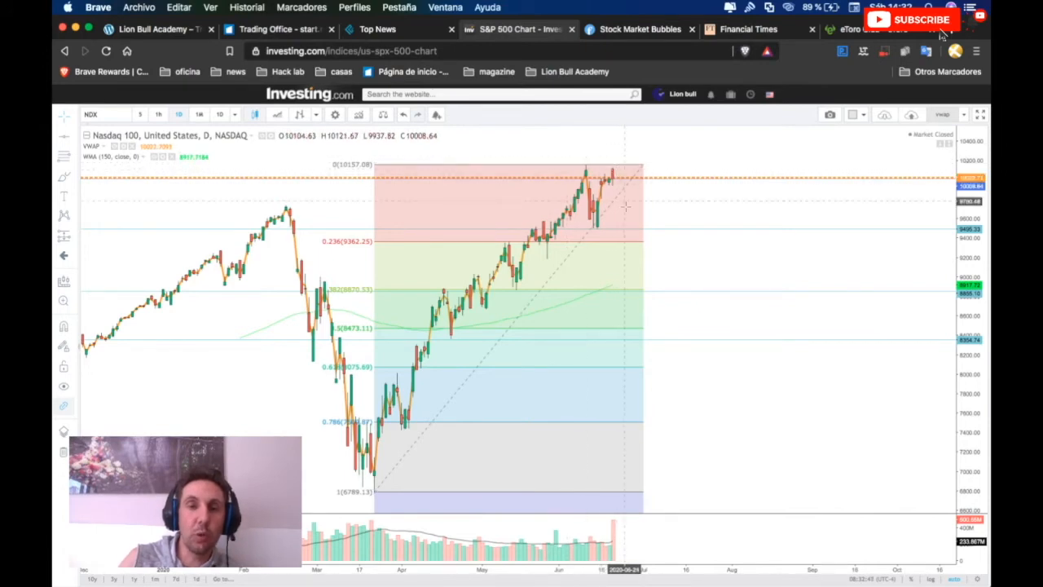
mouse_move(664, 206)
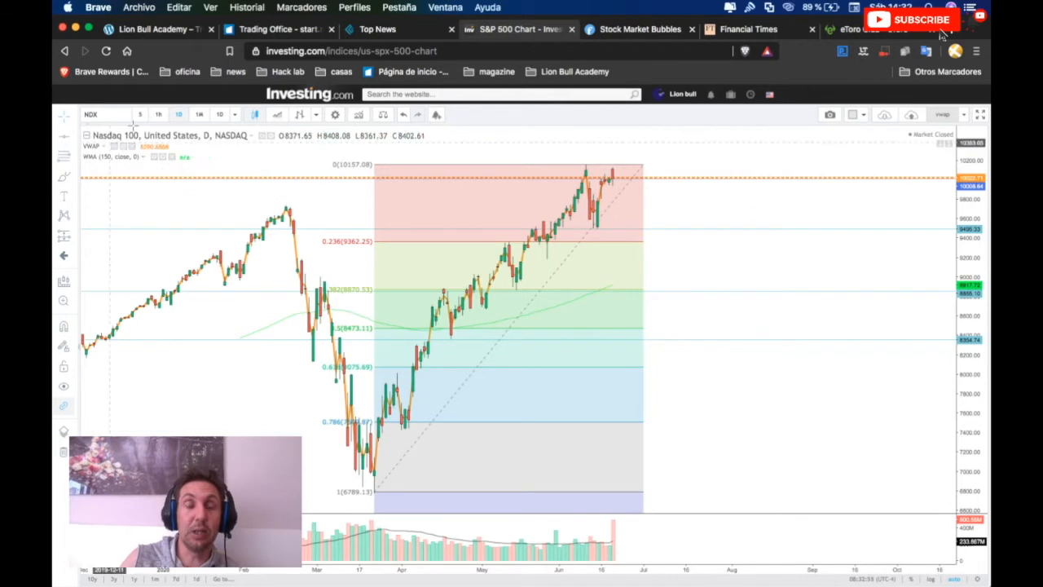
mouse_move(640, 250)
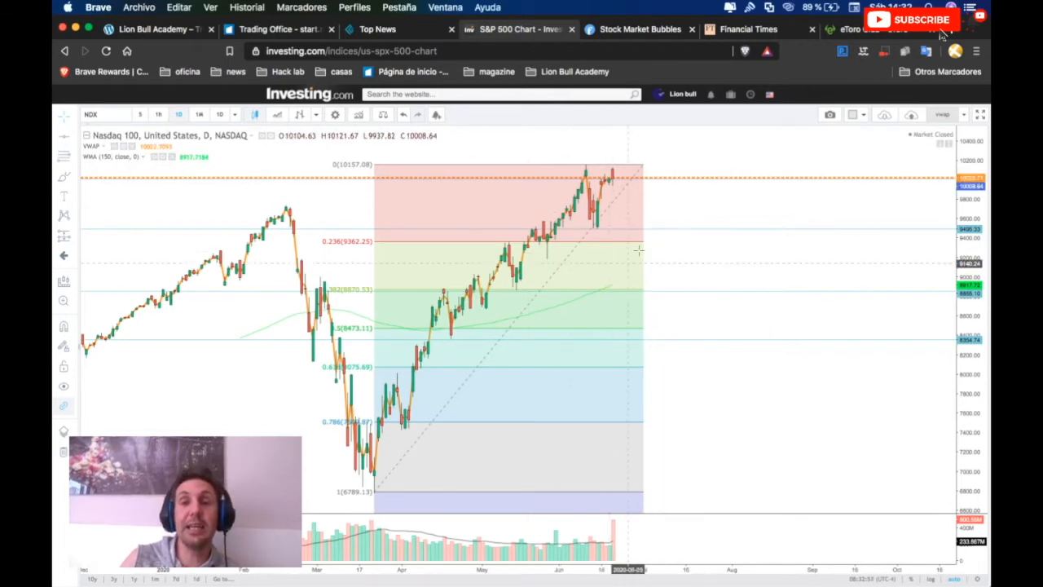
mouse_move(713, 196)
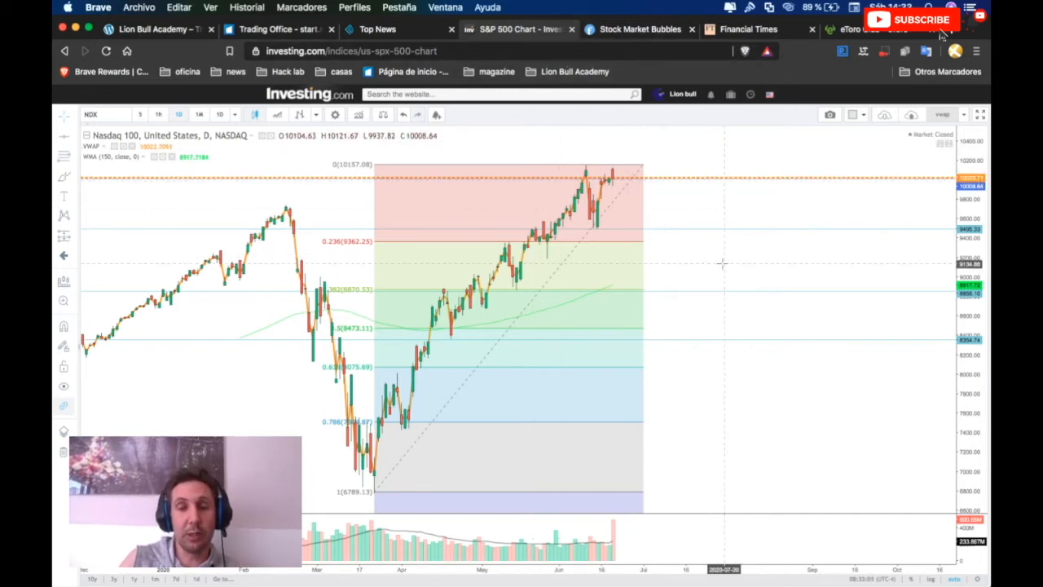
Step: Go to the Finviz bubbles tab, then open the Finviz home page
left_click(640, 29)
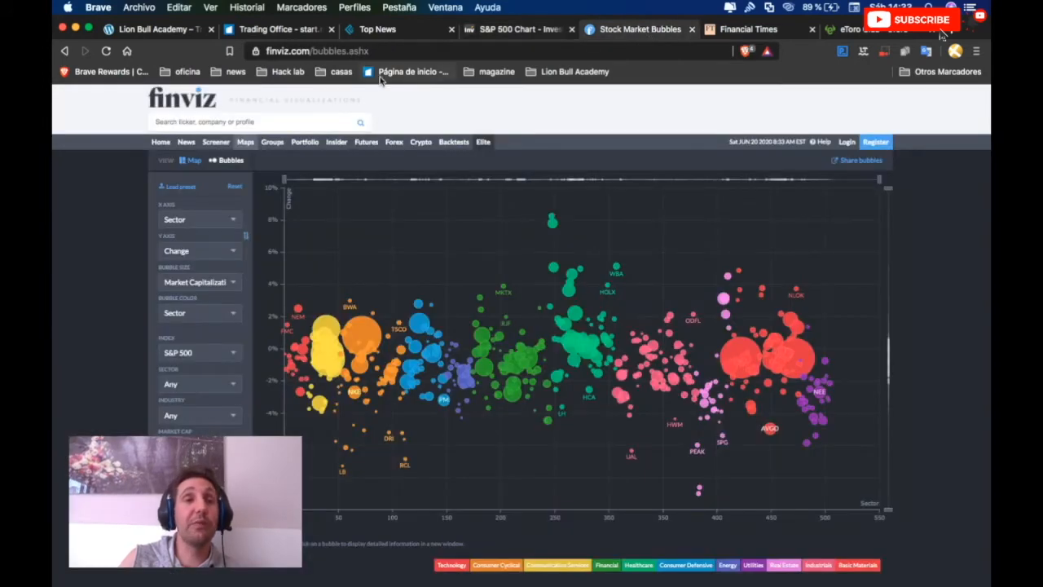
left_click(182, 100)
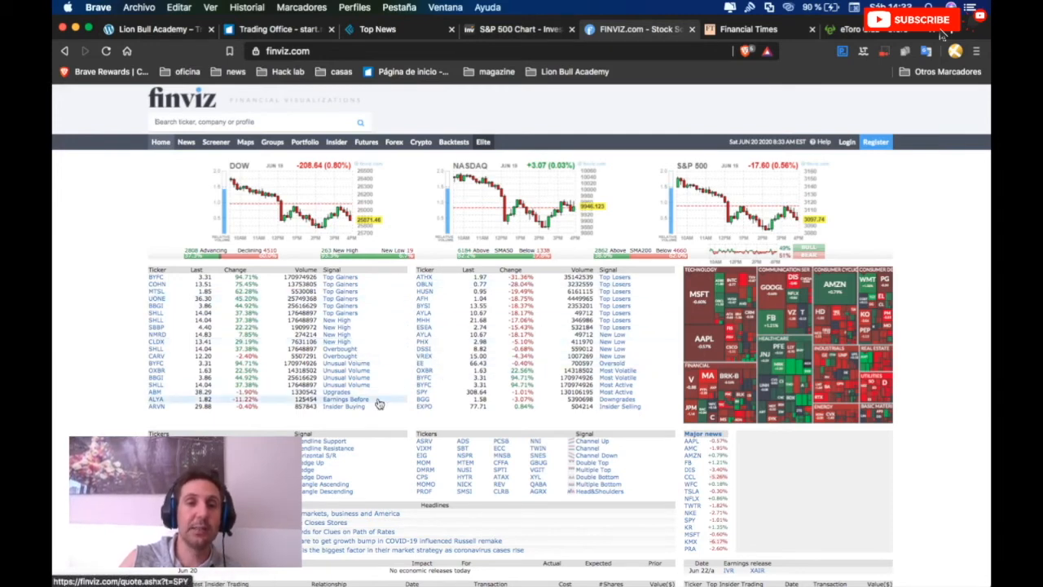
mouse_move(346, 384)
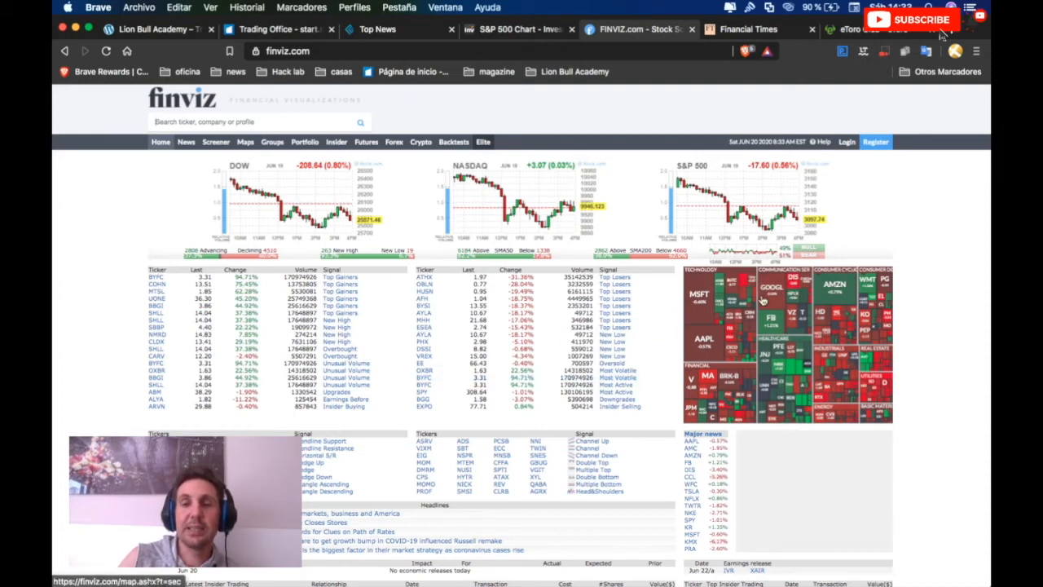
Step: Open the full S&P 500 heatmap and colour it by 1 Week Performance
left_click(245, 141)
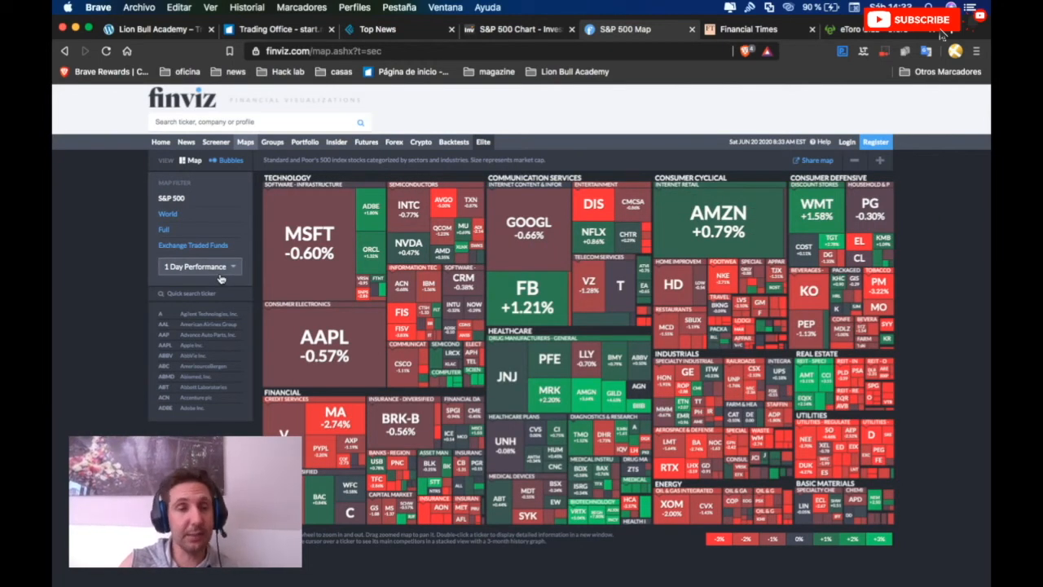
left_click(200, 267)
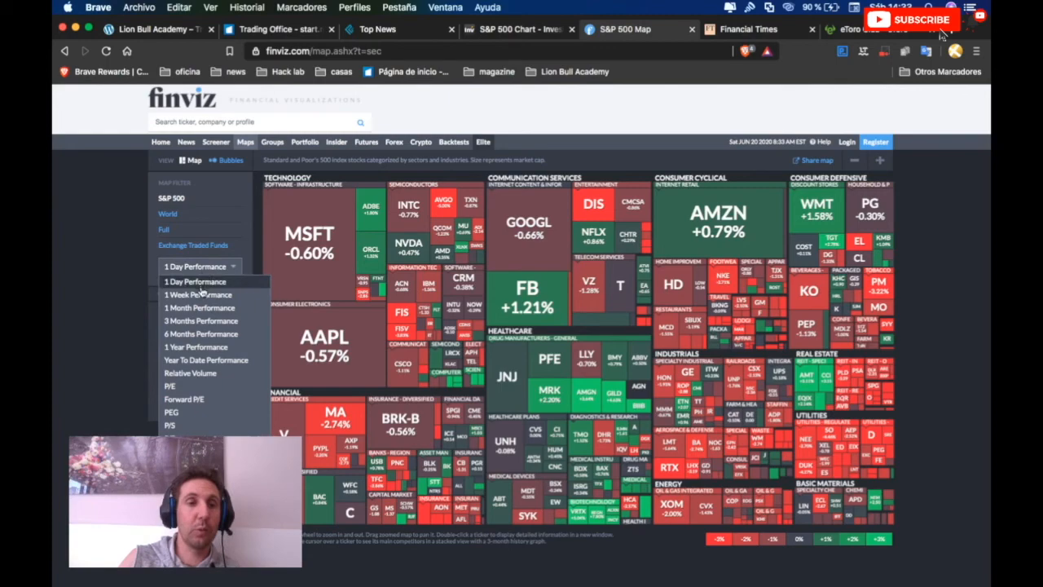
left_click(197, 294)
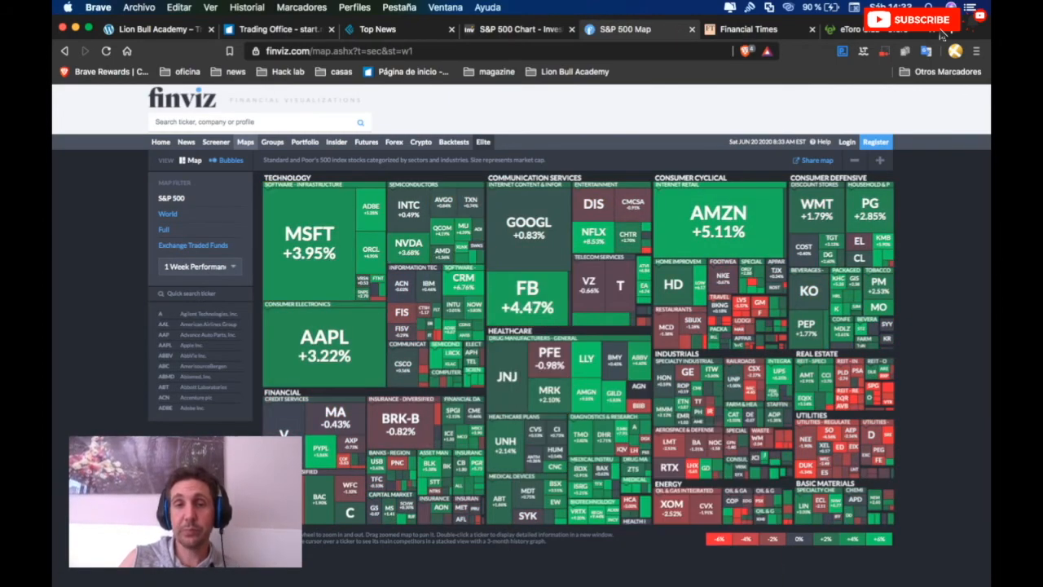
mouse_move(967, 338)
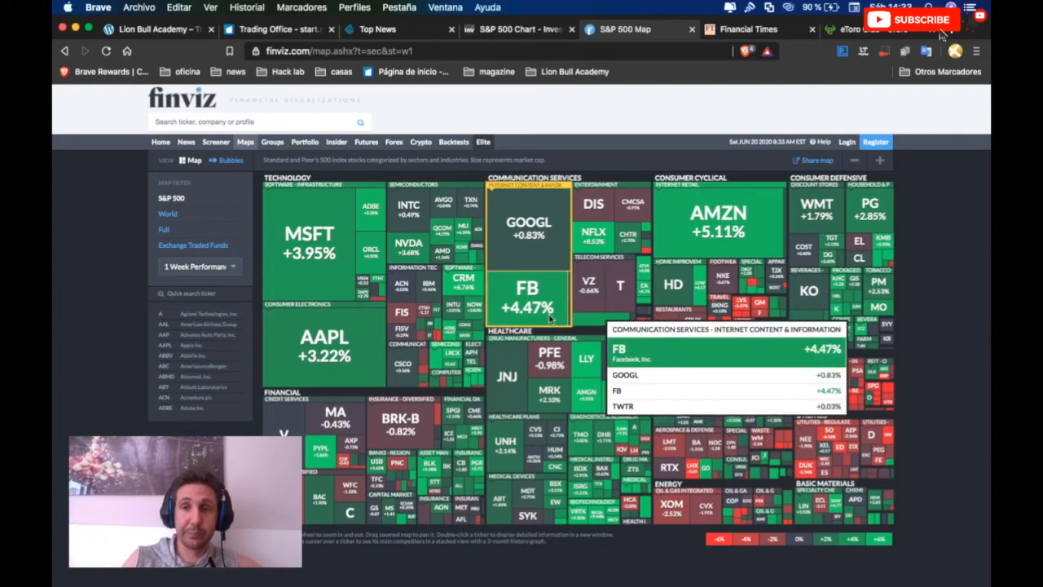
mouse_move(815, 224)
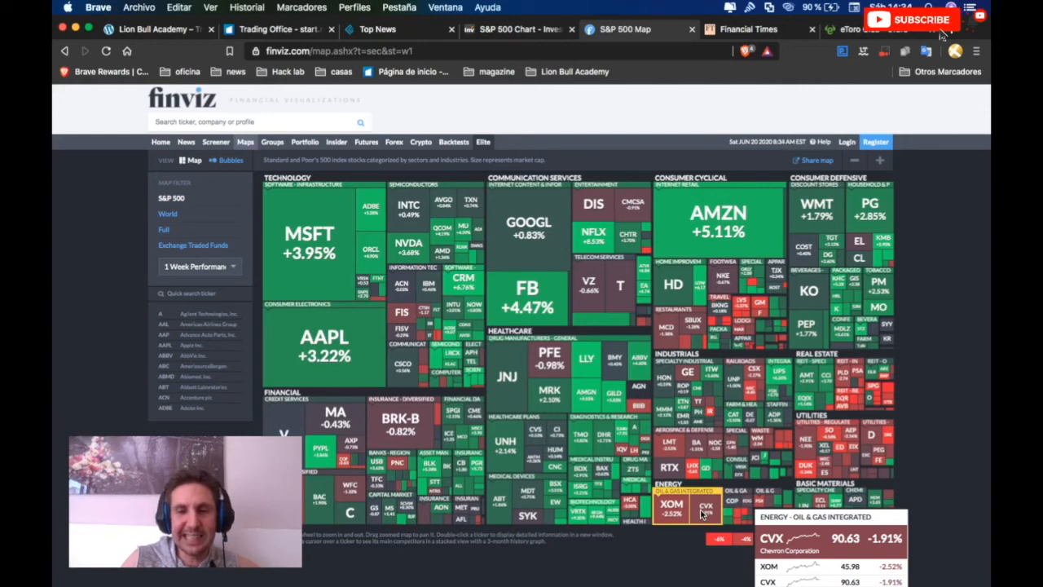
mouse_move(896, 300)
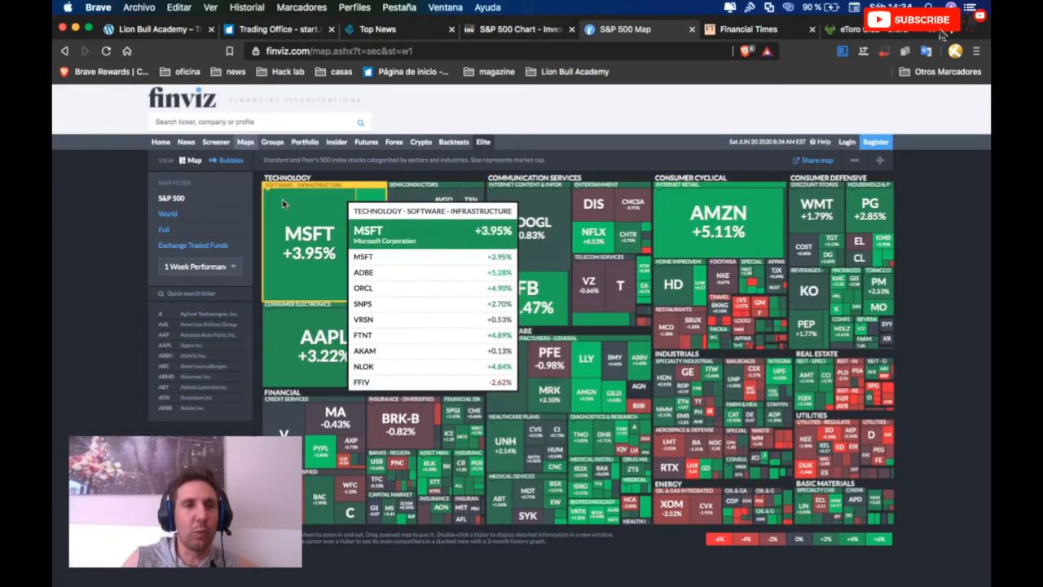
Step: View Energy-only bubbles like OXY and OKE, dismiss the Elite advert, then restore all sectors
left_click(226, 159)
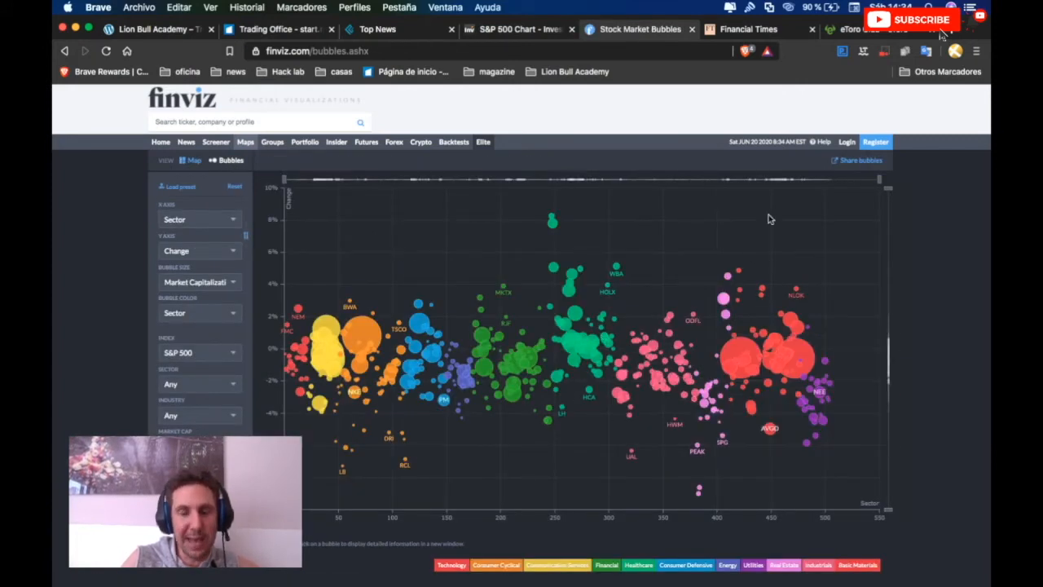
mouse_move(430, 464)
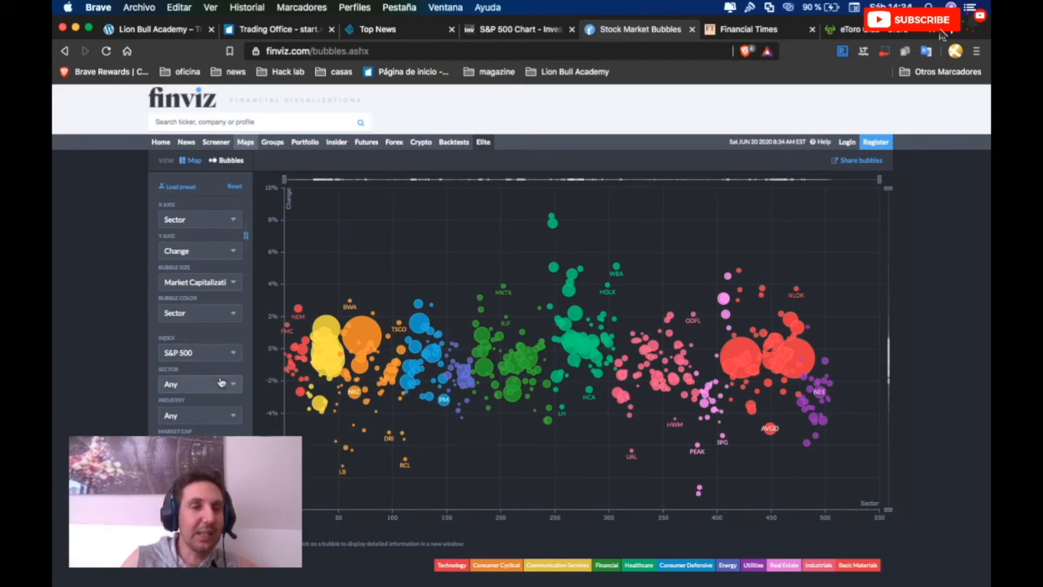
left_click(200, 384)
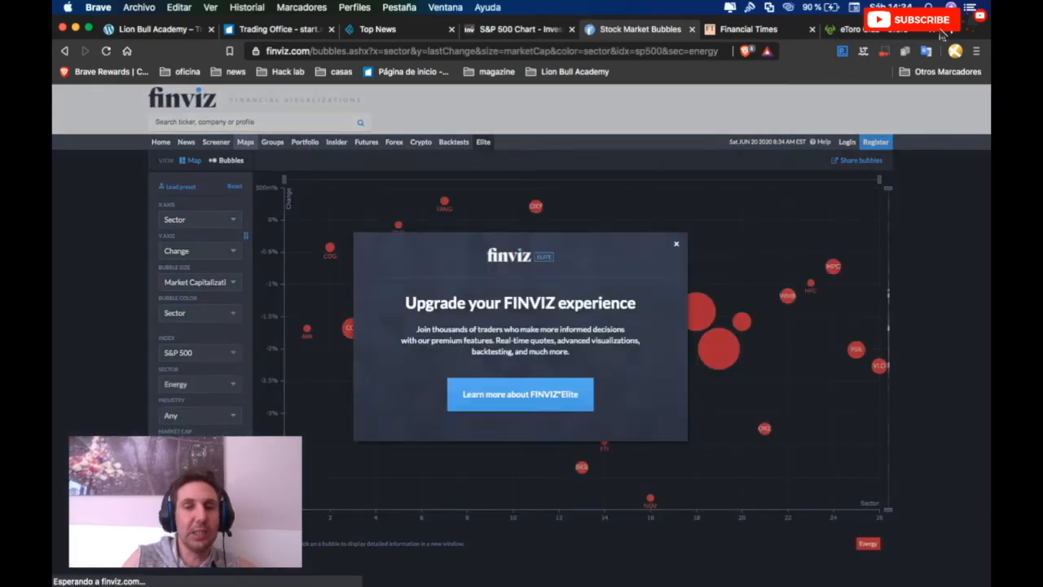
mouse_move(677, 244)
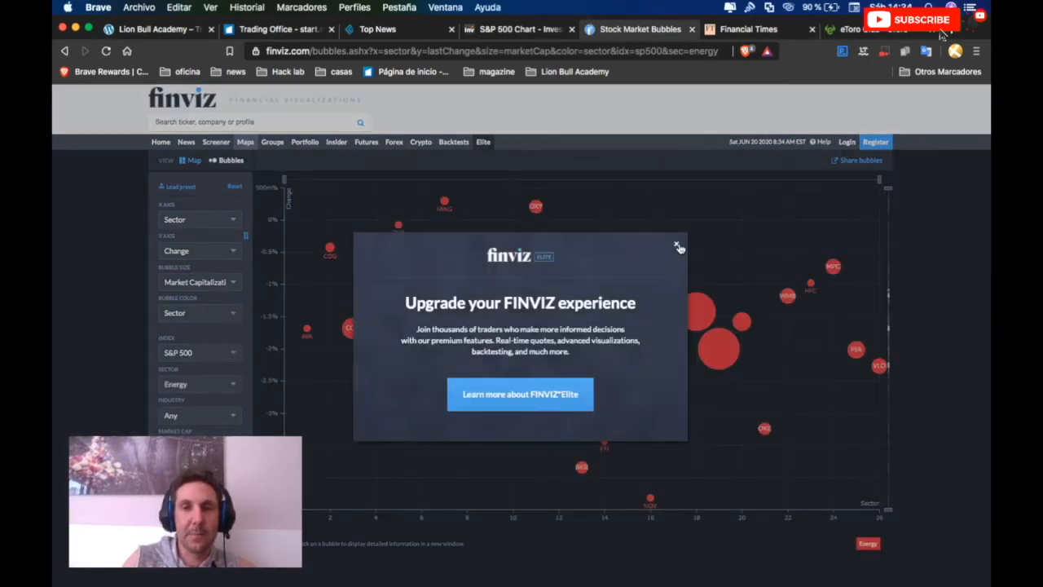
left_click(676, 245)
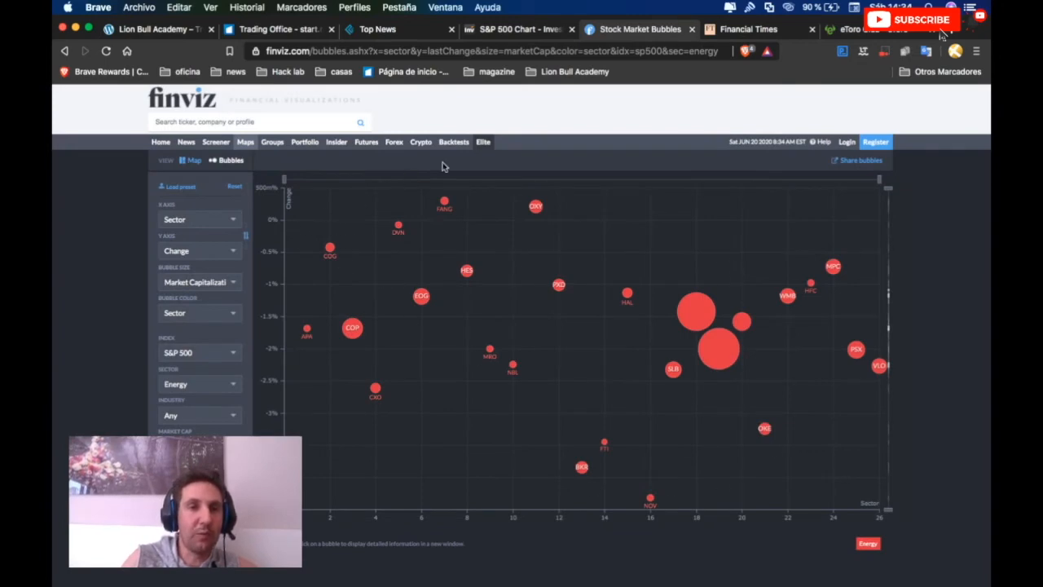
mouse_move(535, 206)
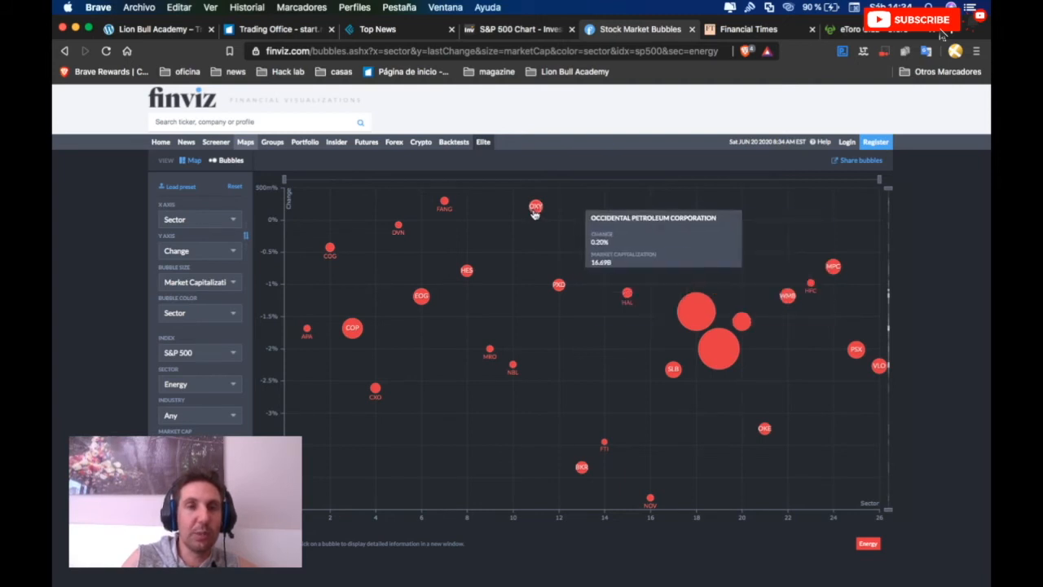
mouse_move(535, 206)
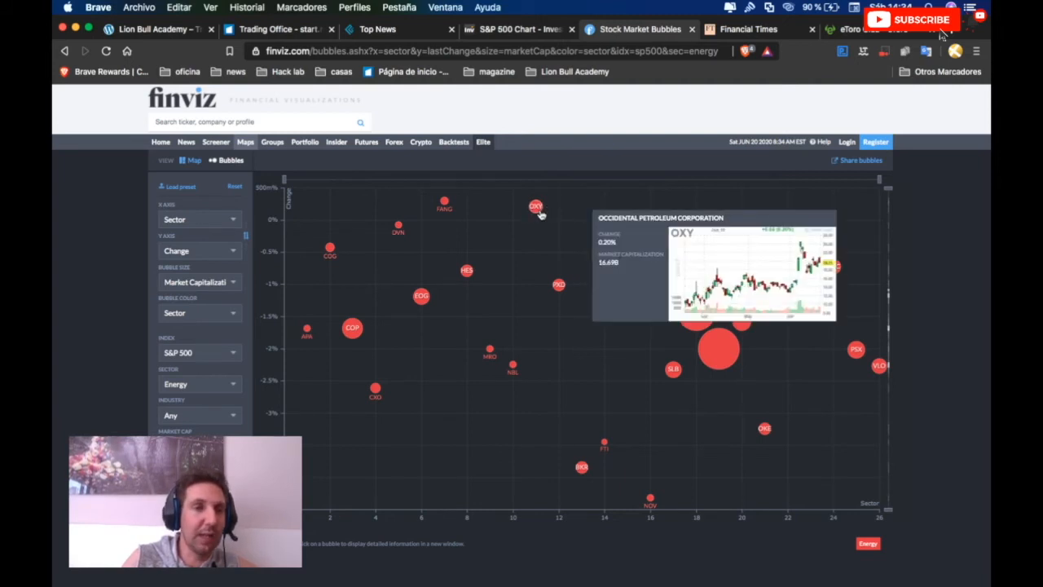
mouse_move(560, 187)
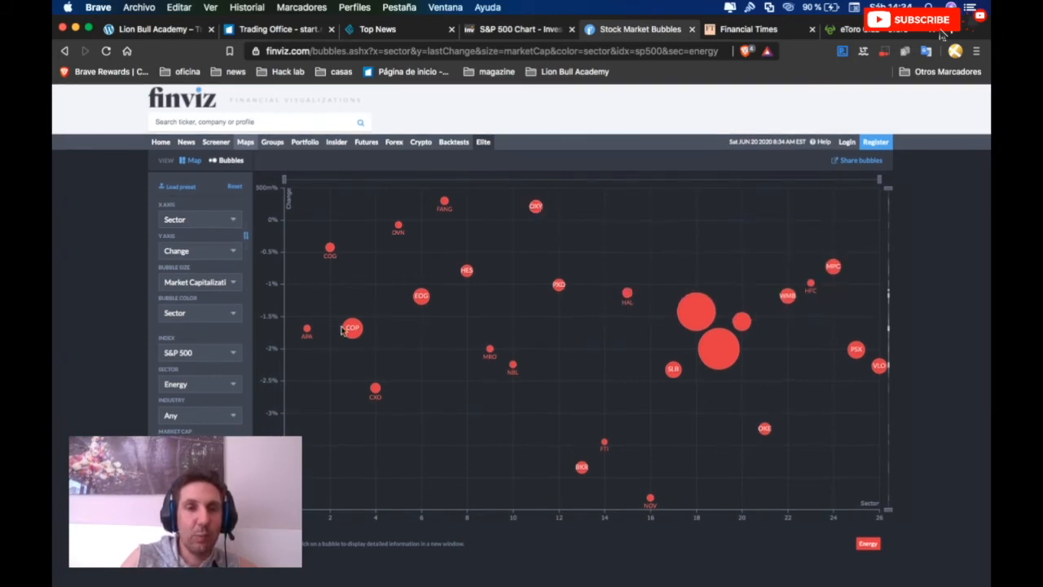
mouse_move(574, 480)
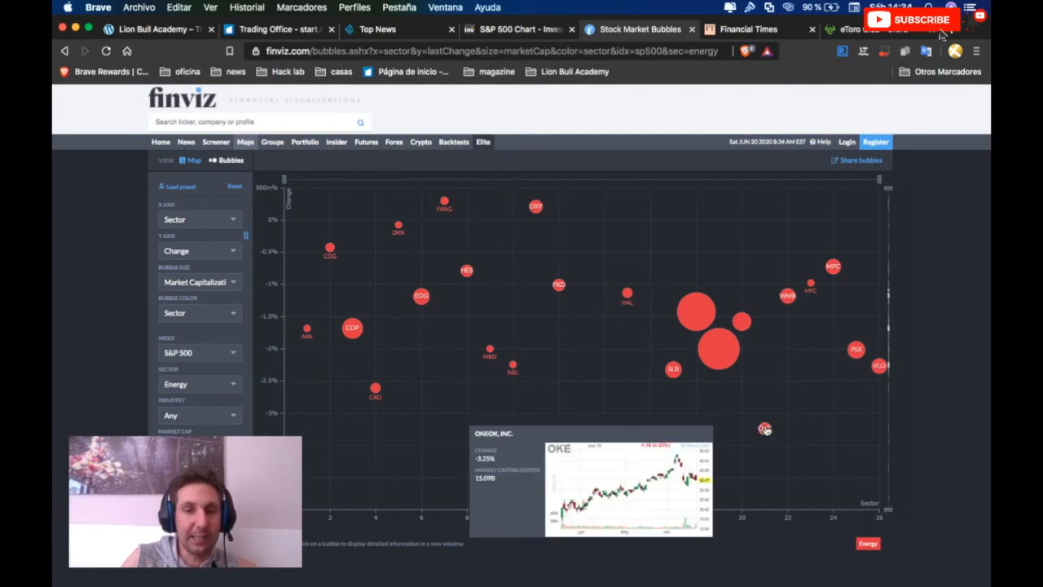
mouse_move(493, 305)
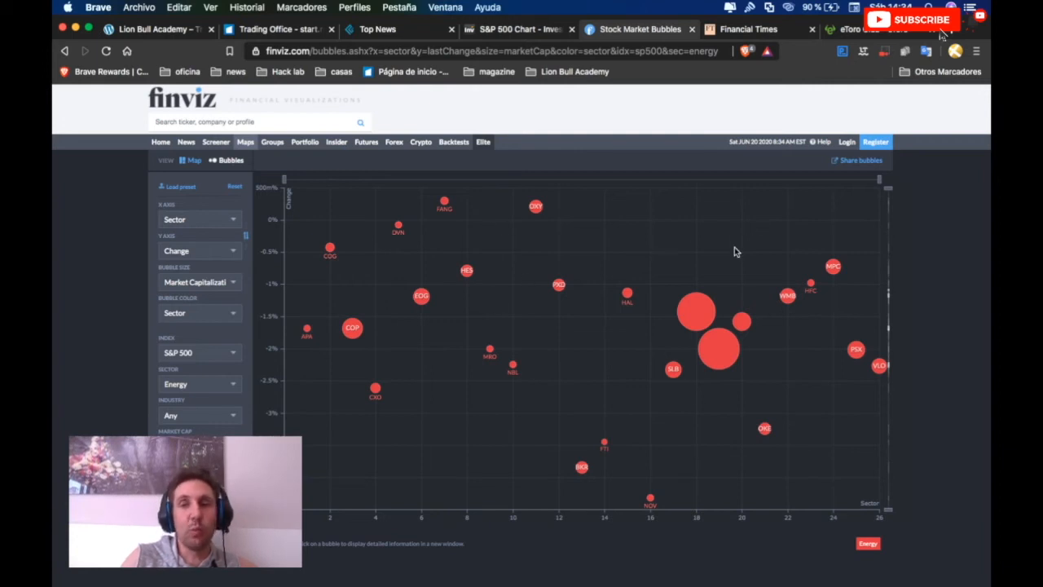
left_click(199, 382)
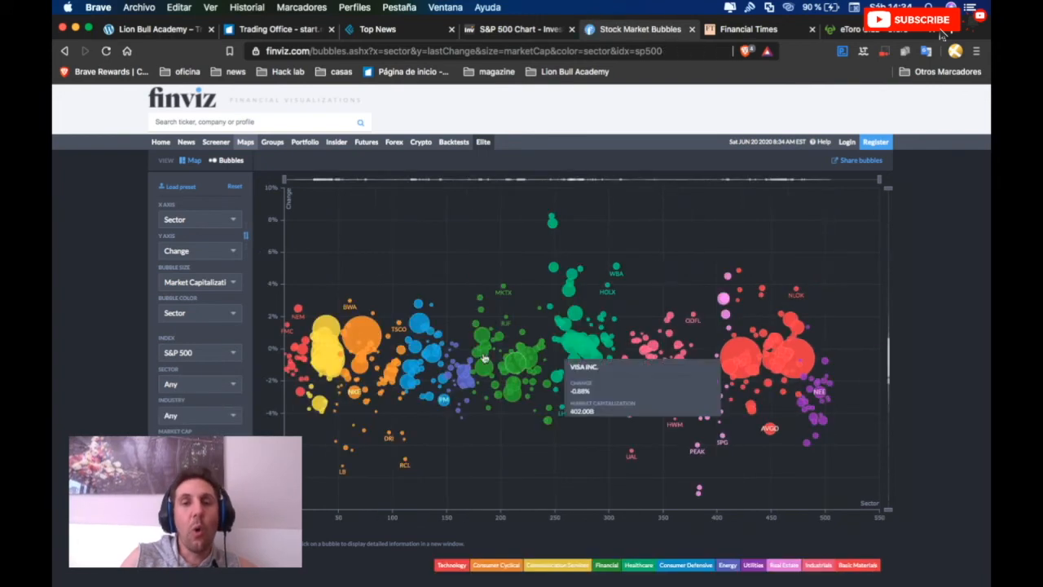
mouse_move(591, 399)
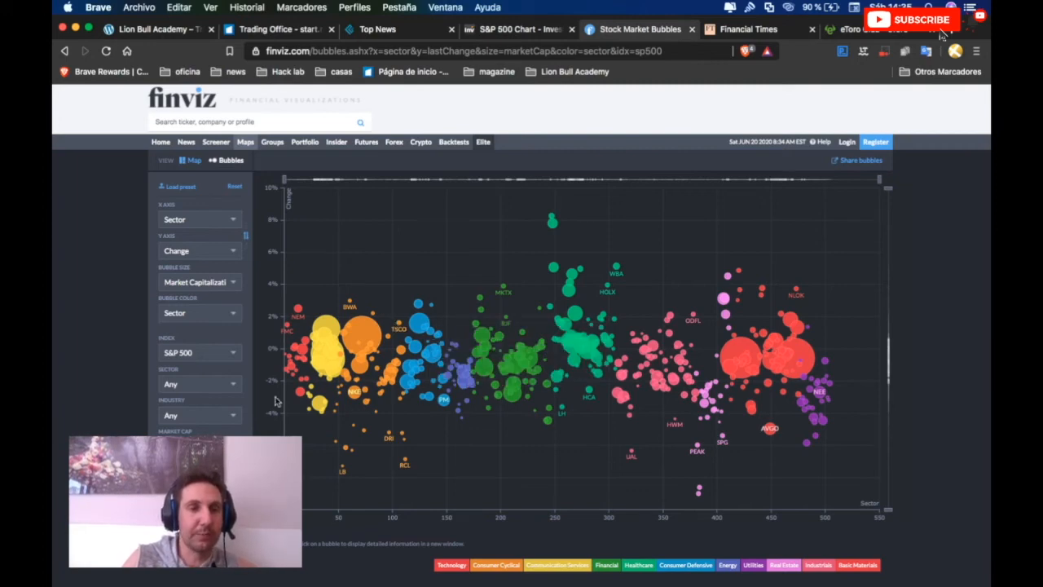
mouse_move(530, 338)
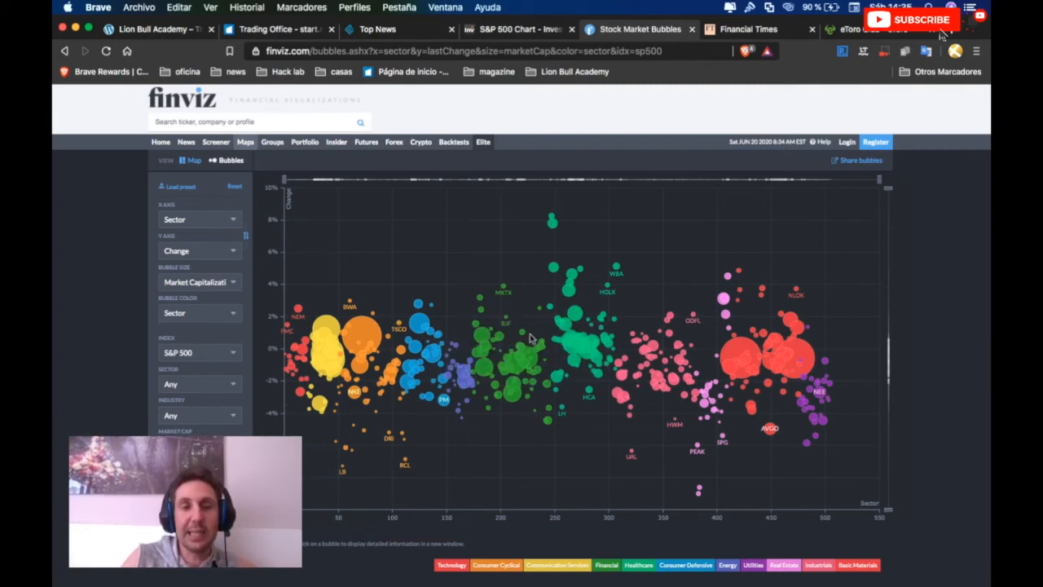
Step: Briefly show DJIA-only bubbles, then set the Index filter to Any
left_click(200, 352)
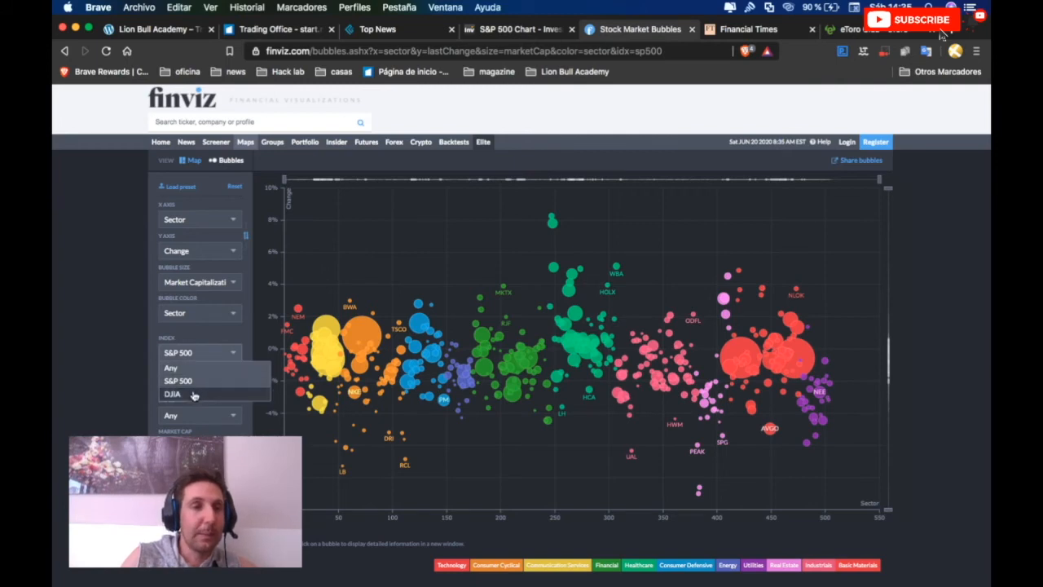
left_click(172, 393)
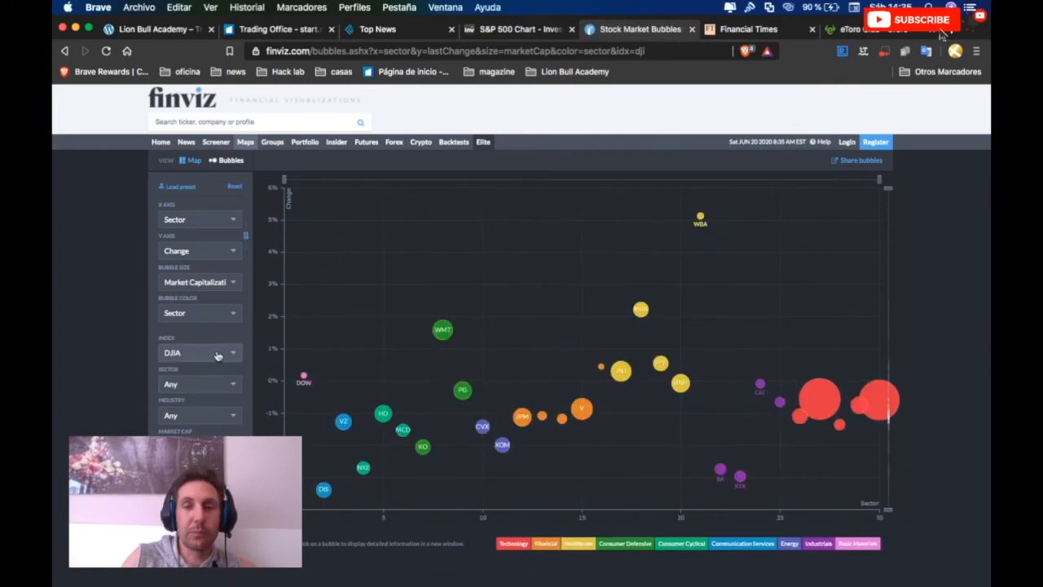
left_click(200, 352)
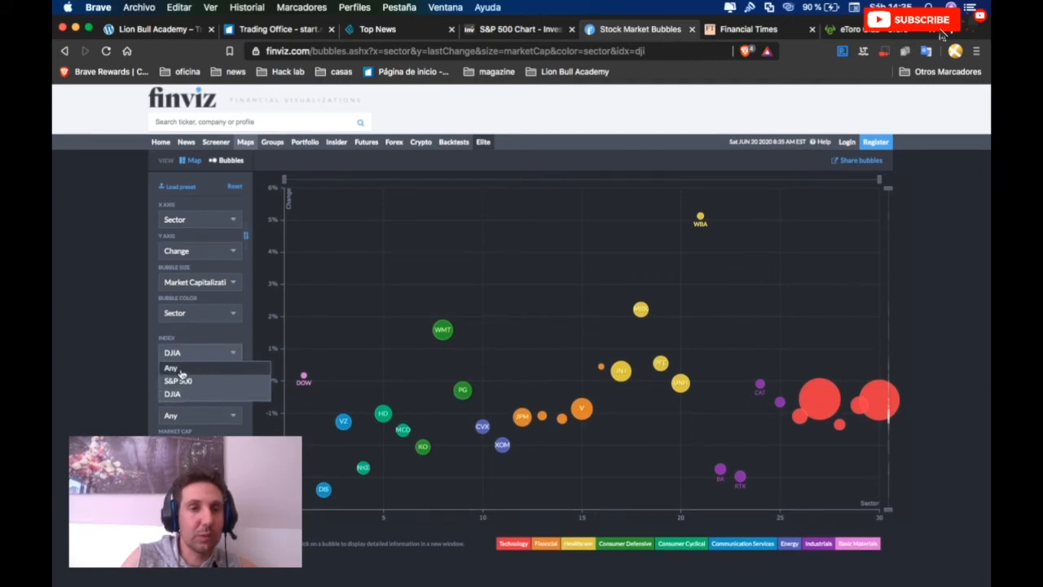
left_click(171, 367)
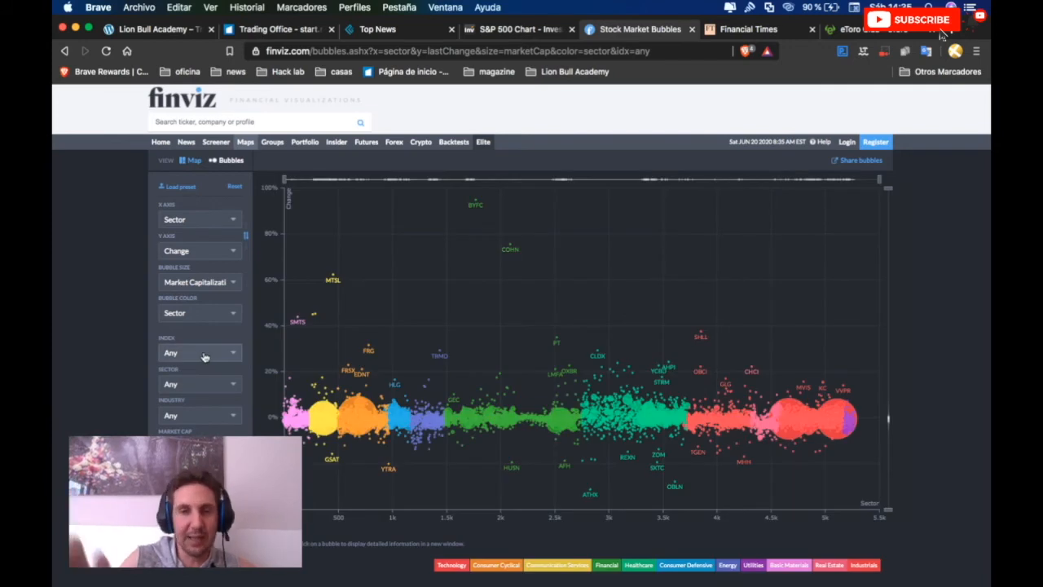
mouse_move(479, 204)
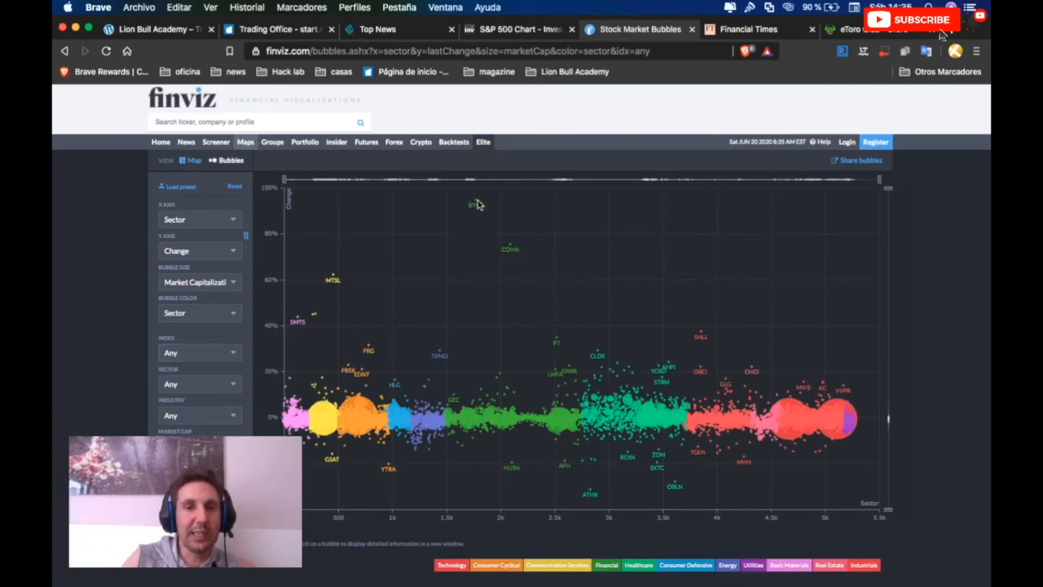
mouse_move(477, 205)
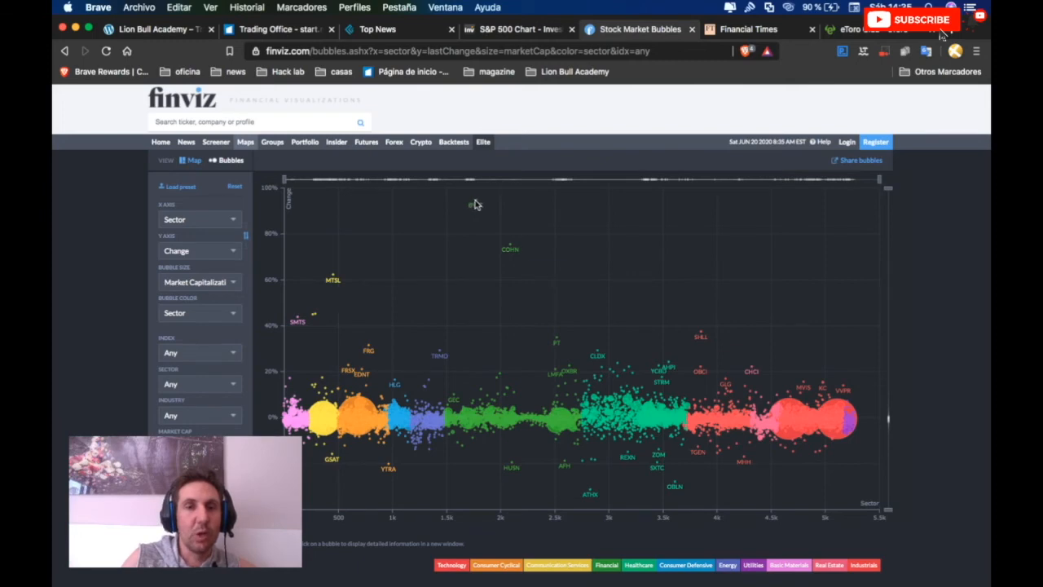
mouse_move(477, 205)
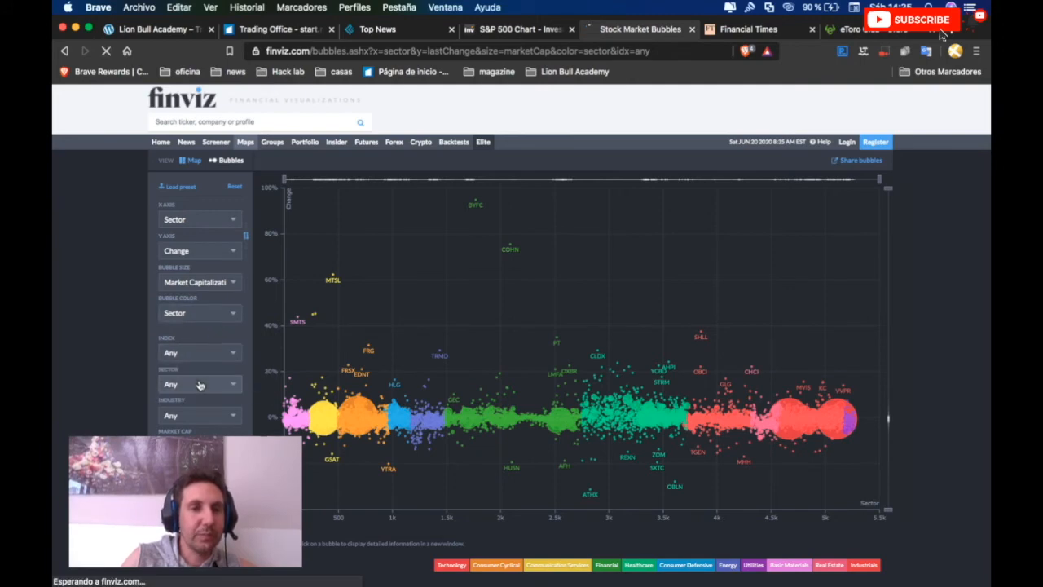
Step: Limit the bubble chart to S&P 500 stocks and bring up the Financial Times page
left_click(200, 352)
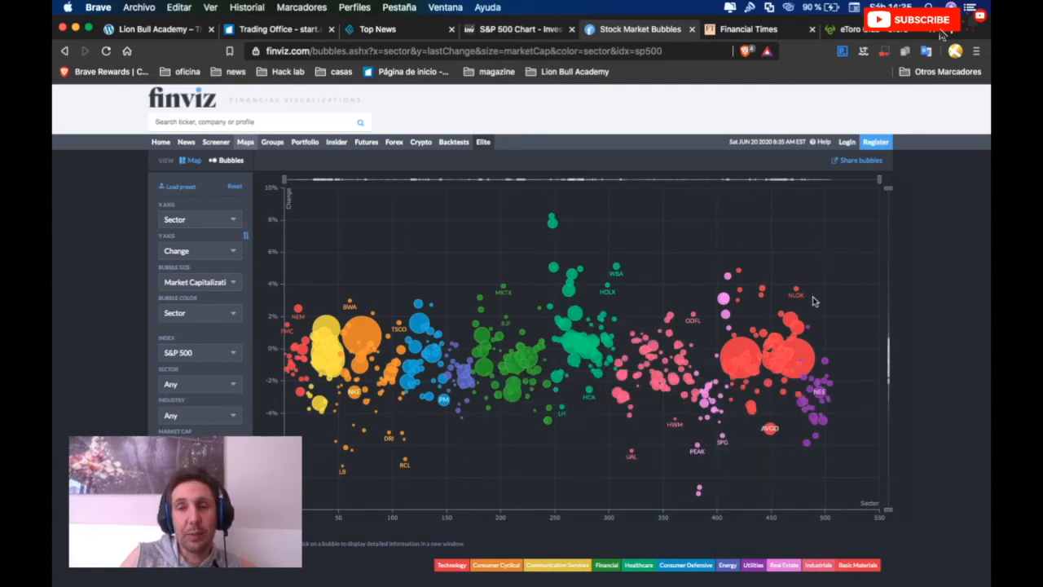
mouse_move(544, 308)
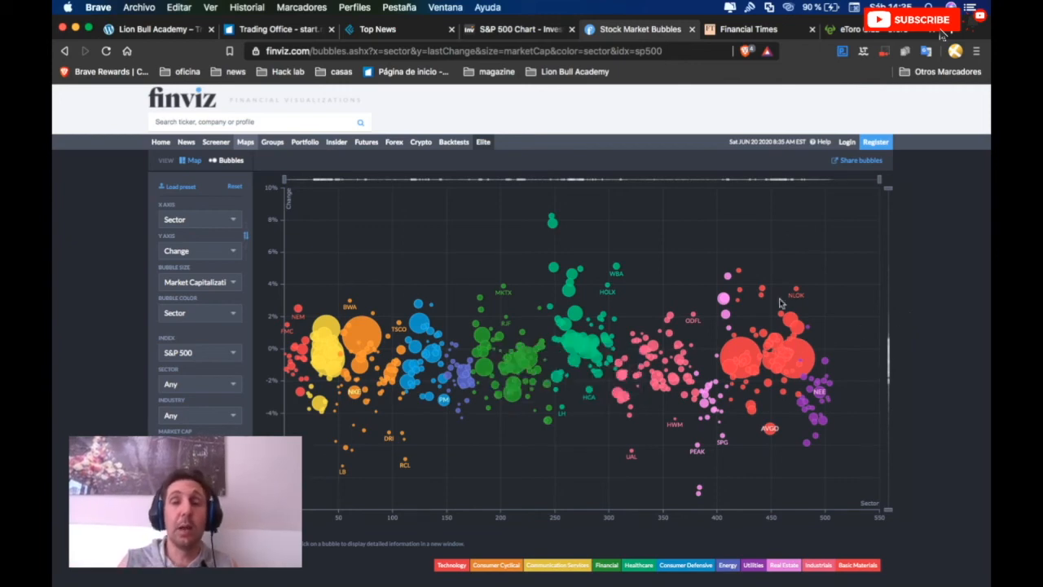
mouse_move(853, 266)
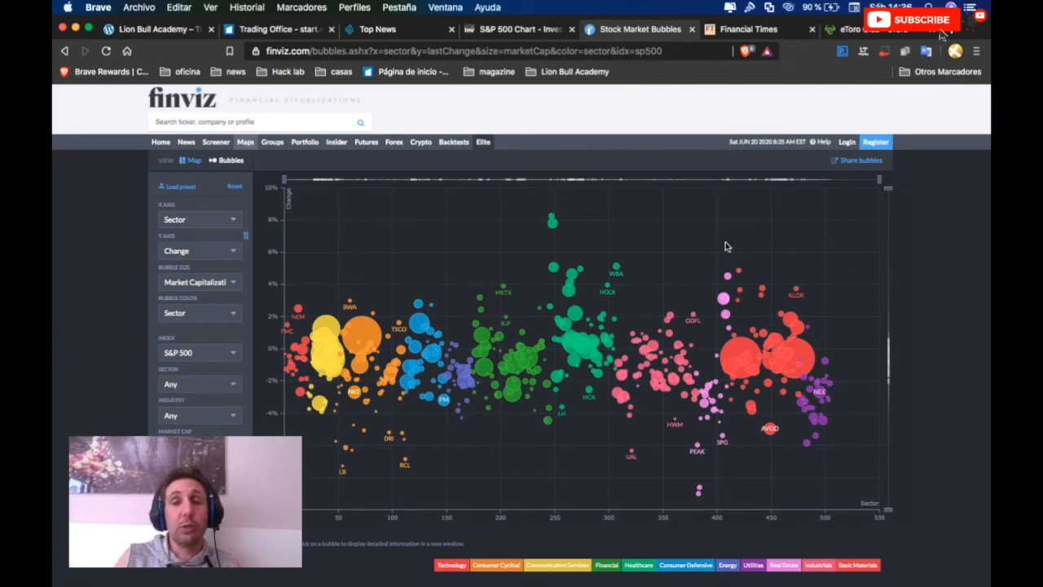
mouse_move(661, 185)
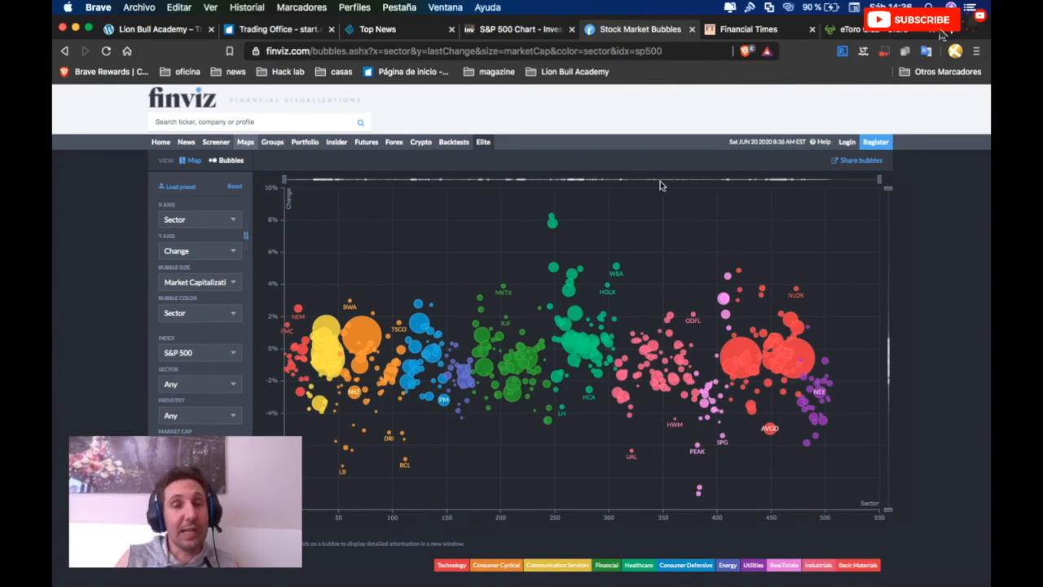
left_click(747, 29)
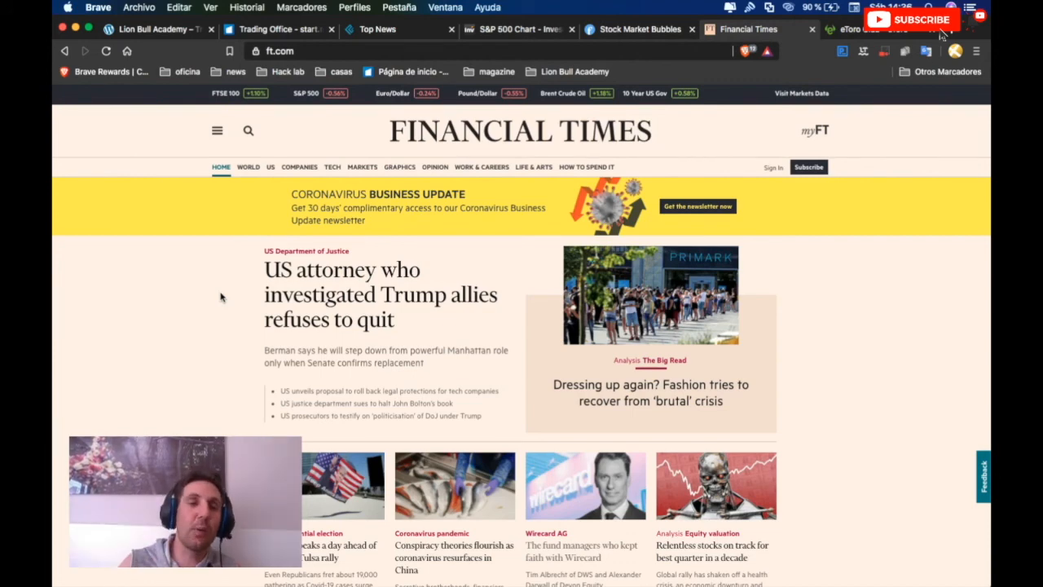
Step: Scroll the Financial Times front page, then view eToro's Silver-to-Diamond clubs comparison
scroll("down", 3)
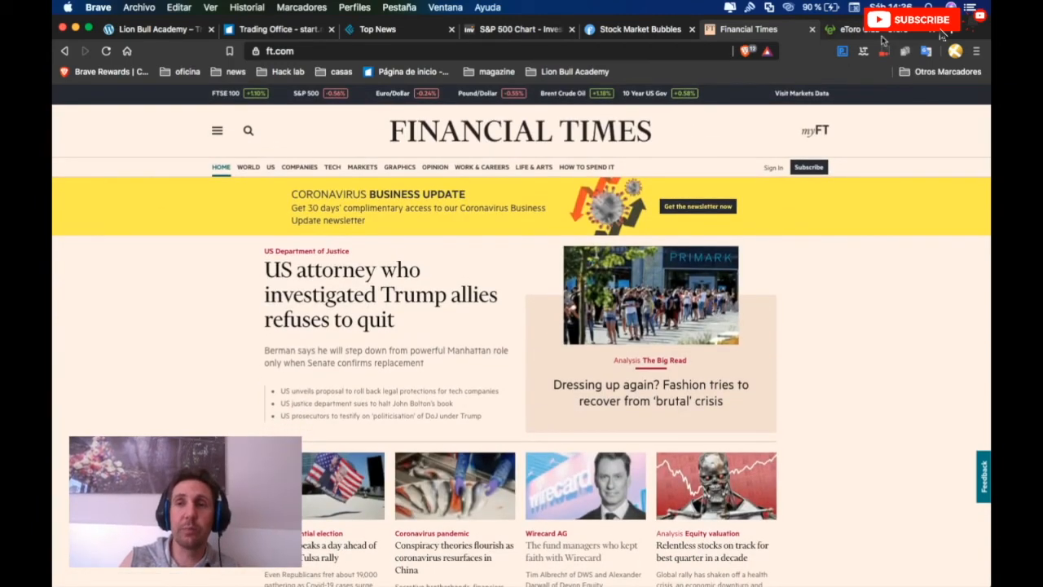
left_click(864, 29)
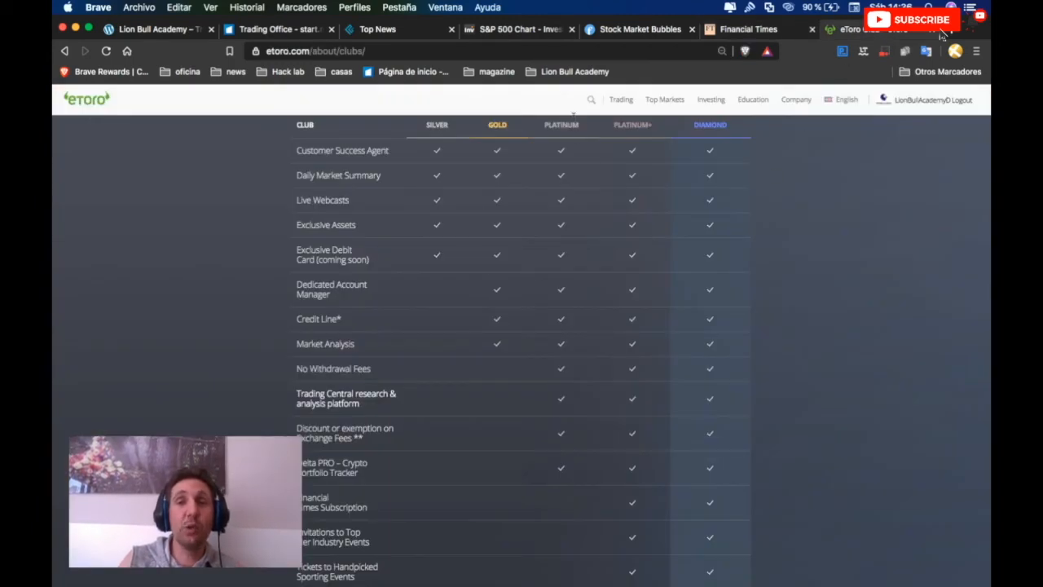
mouse_move(918, 247)
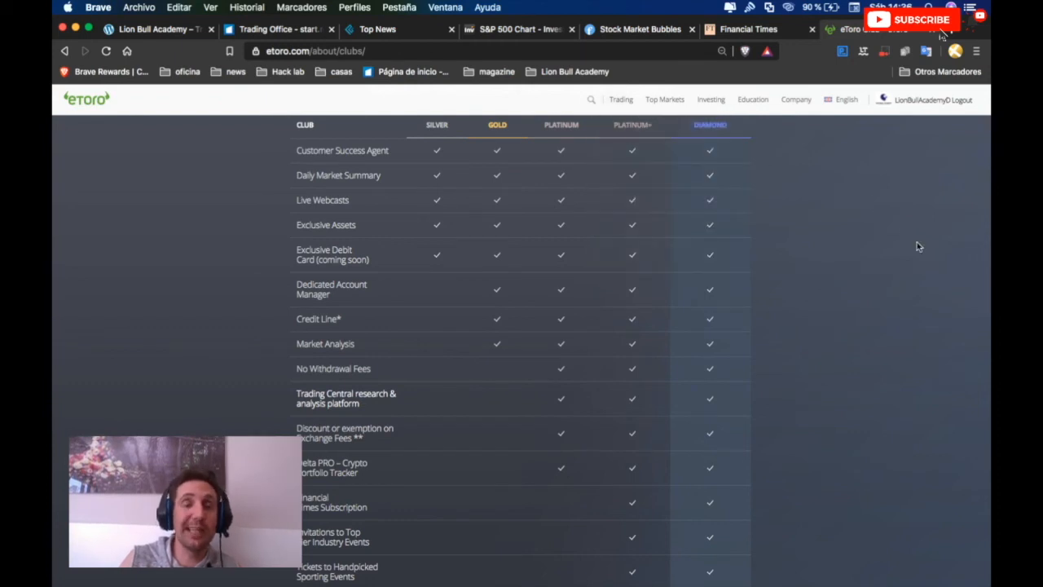
mouse_move(810, 269)
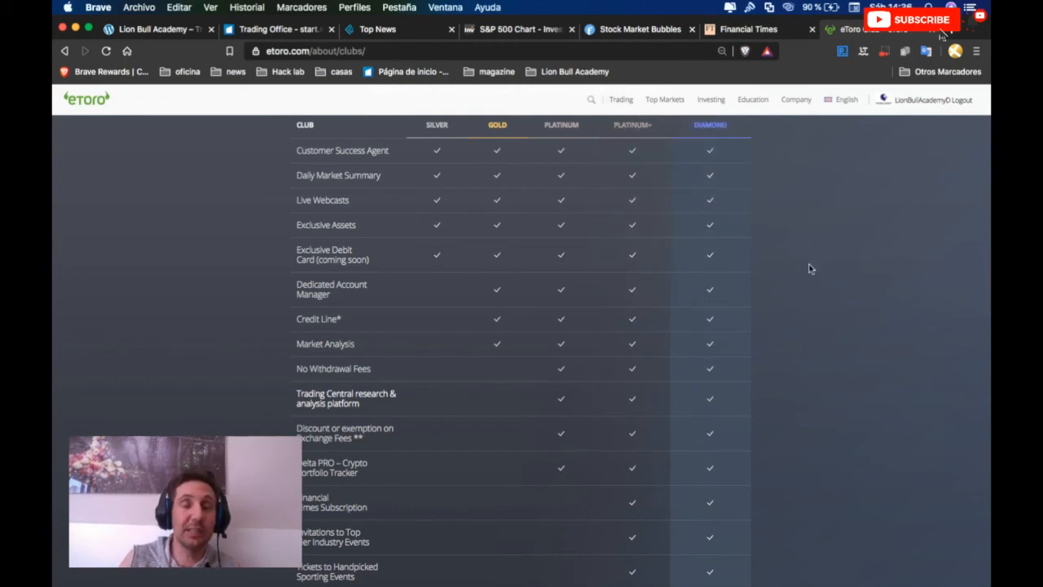
left_click(620, 99)
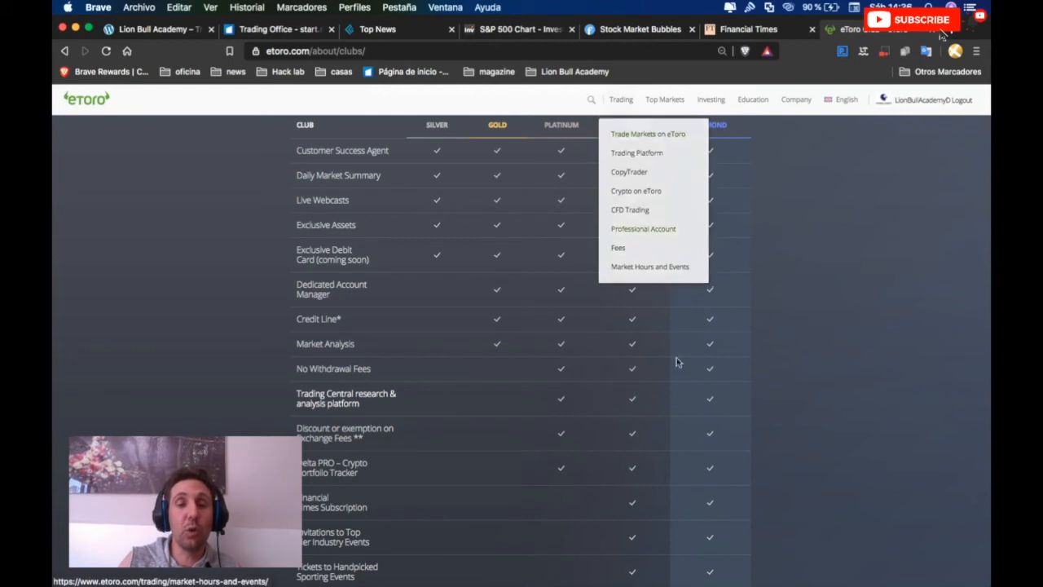
scroll("down", 3)
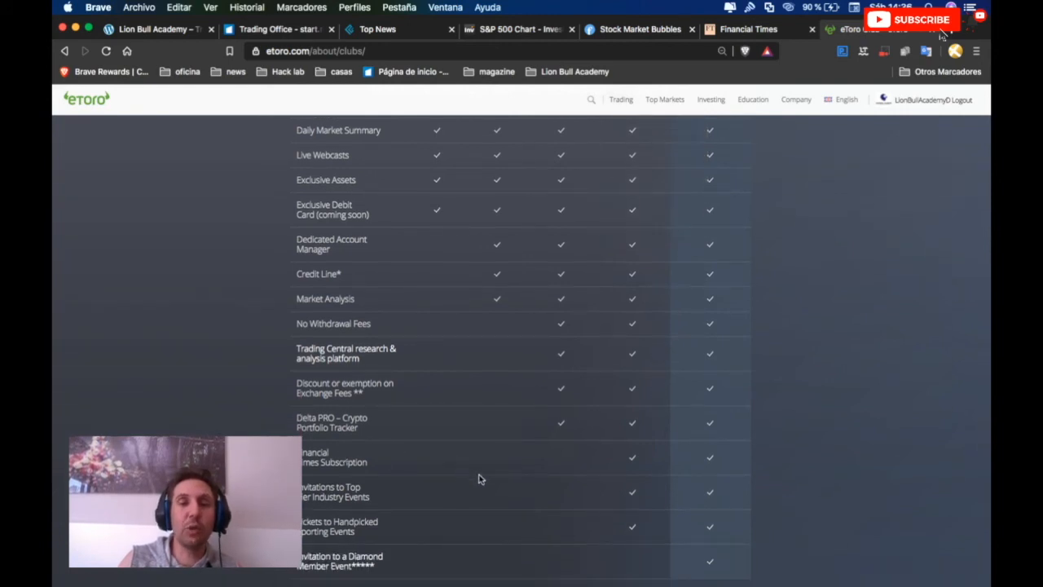
mouse_move(619, 470)
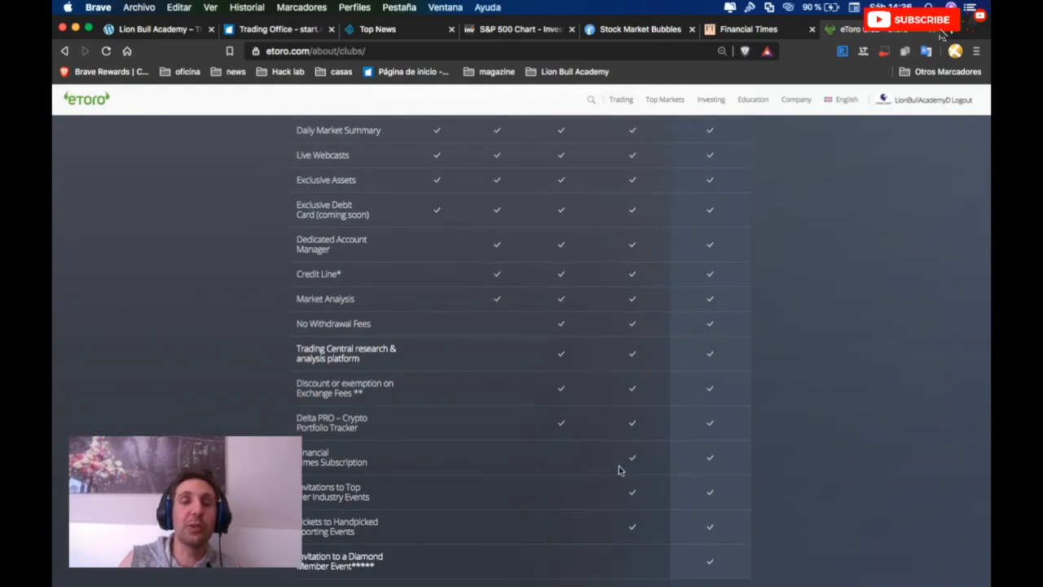
mouse_move(638, 467)
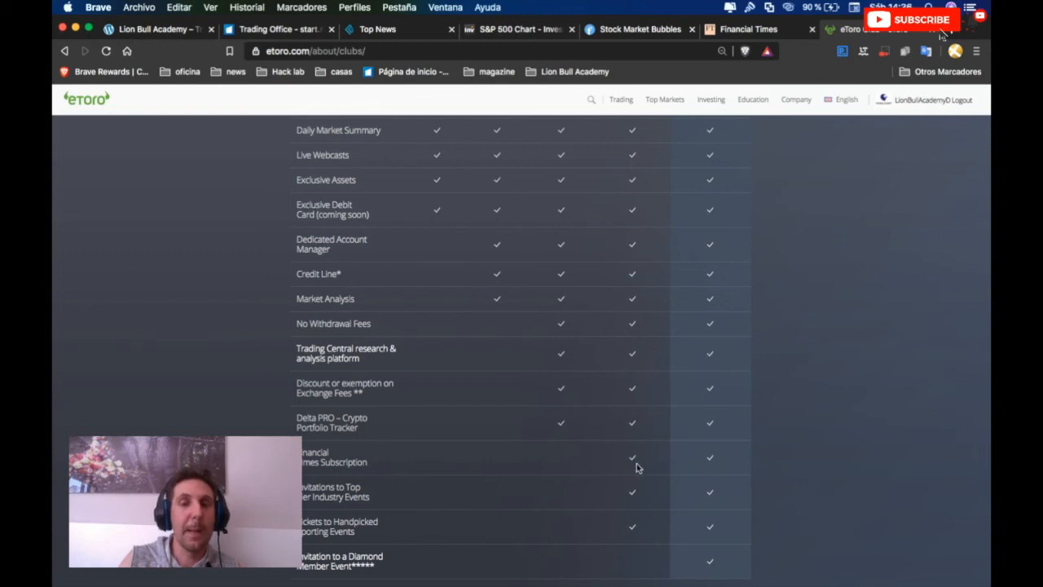
scroll("up", 3)
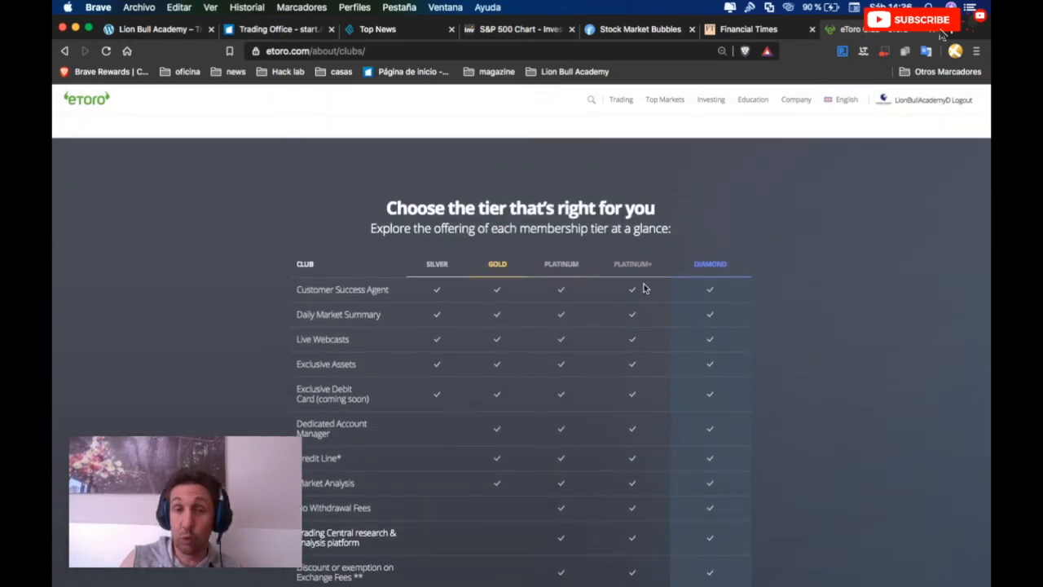
scroll("down", 3)
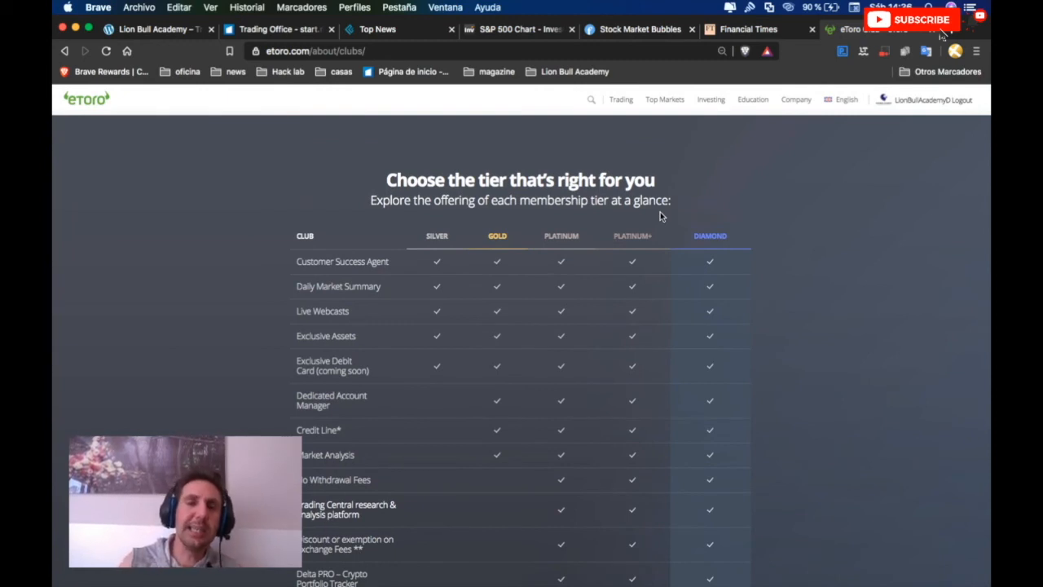
scroll("down", 3)
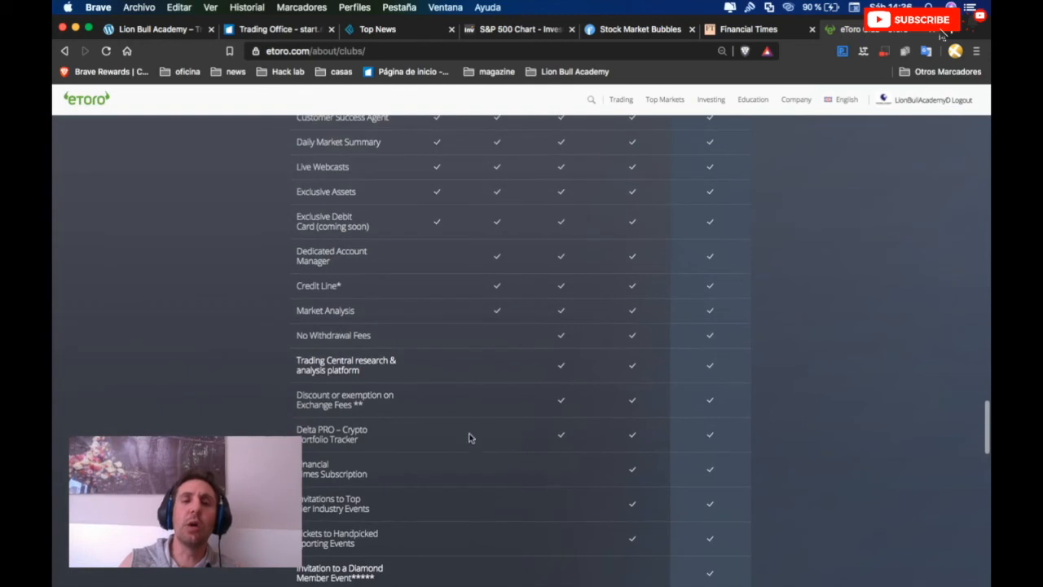
mouse_move(387, 487)
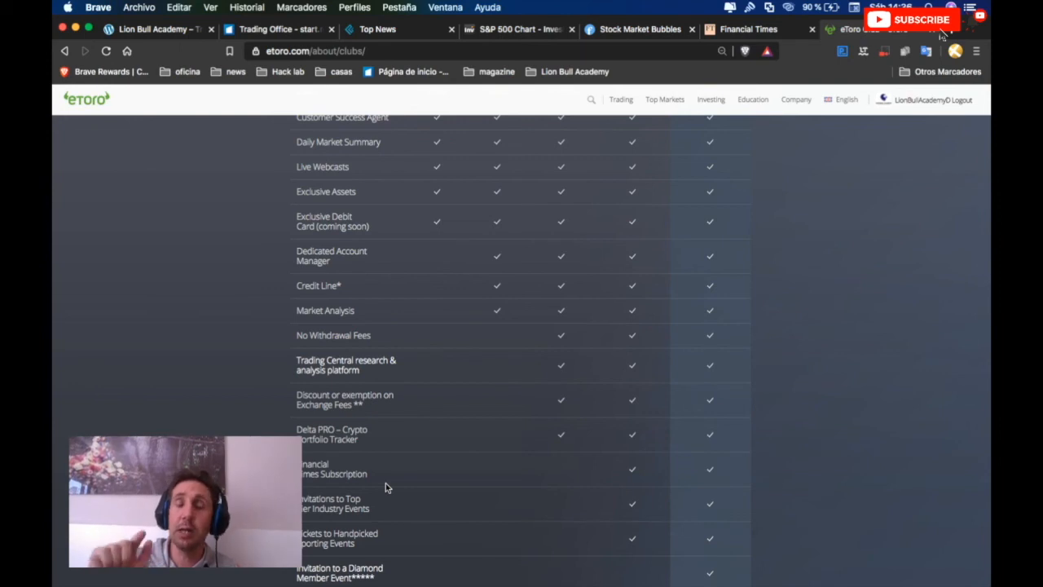
mouse_move(659, 382)
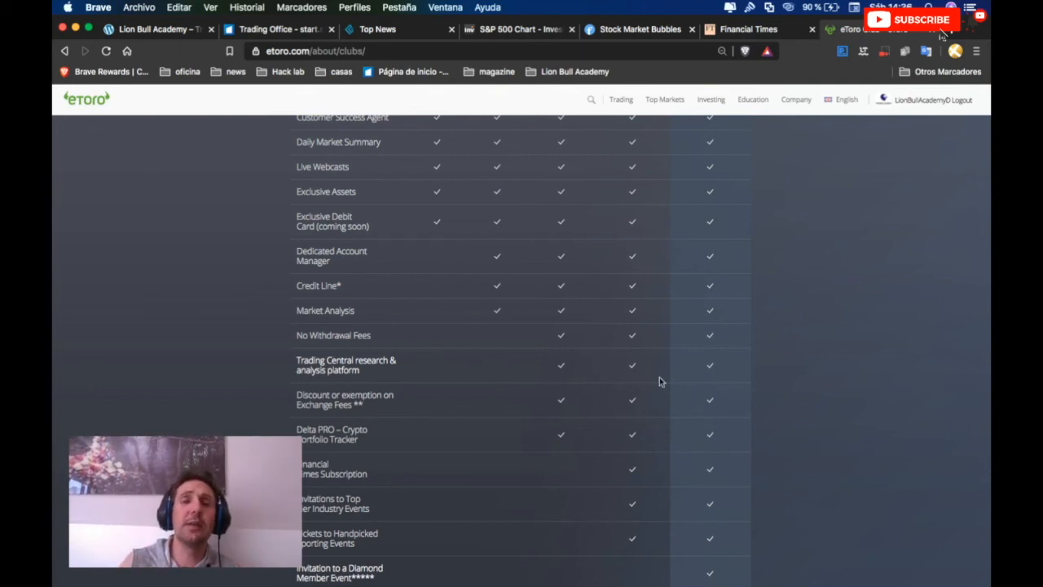
scroll("up", 3)
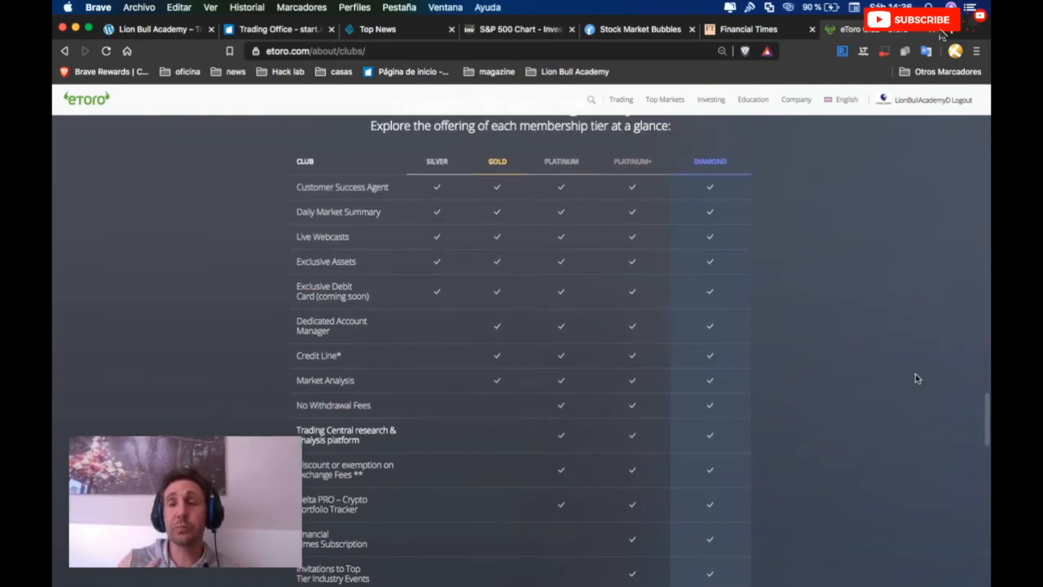